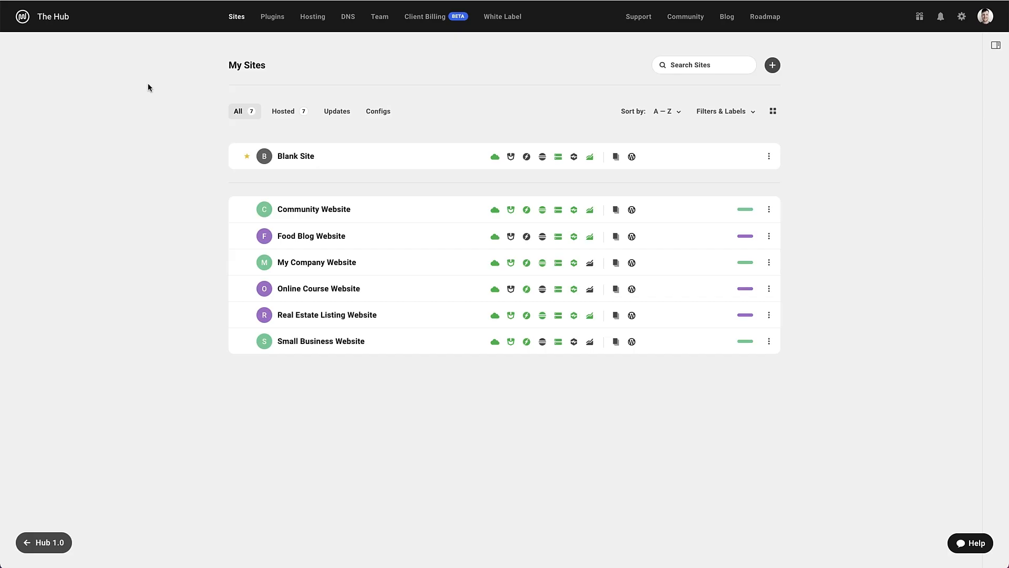
mouse_move(271, 26)
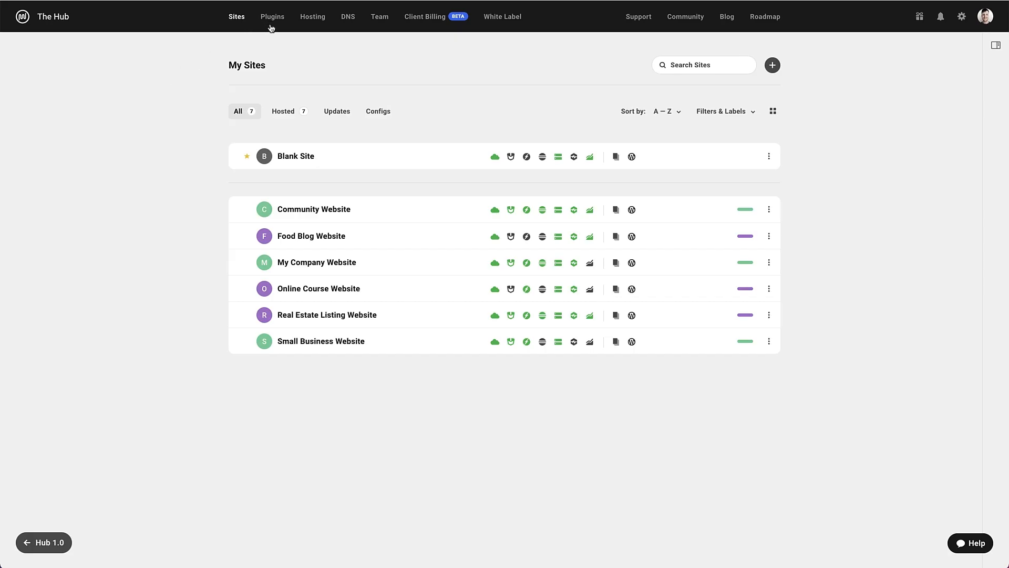
Step: Open My Plugins from the top navigation, listing 21 plugins with per-site usage counts
click(272, 16)
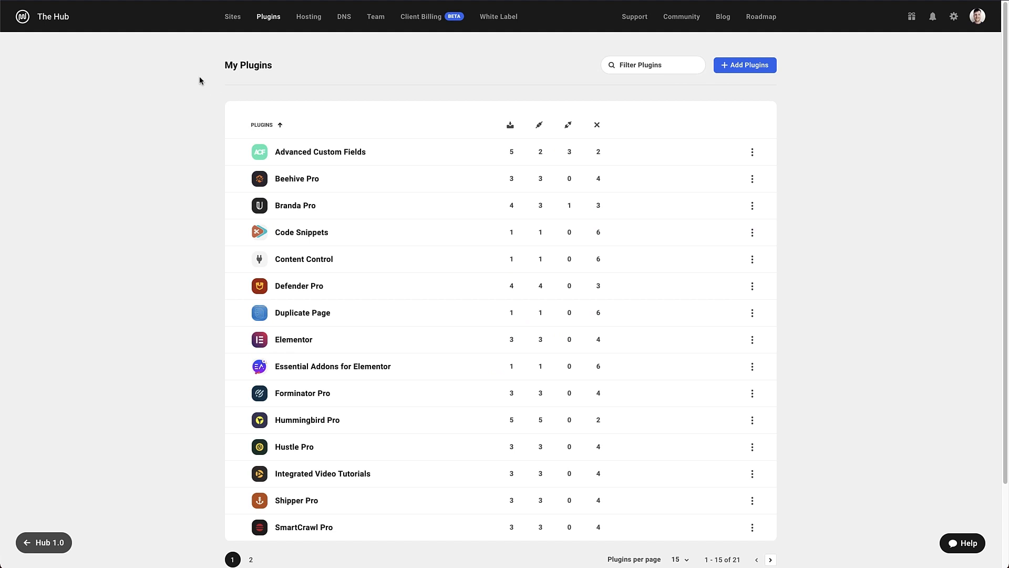
mouse_move(204, 71)
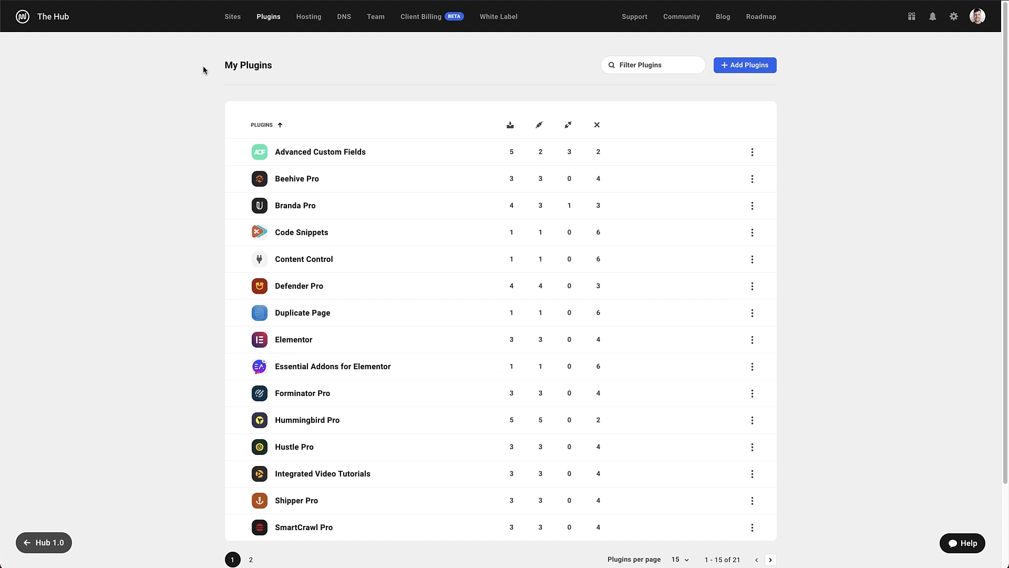
mouse_move(196, 67)
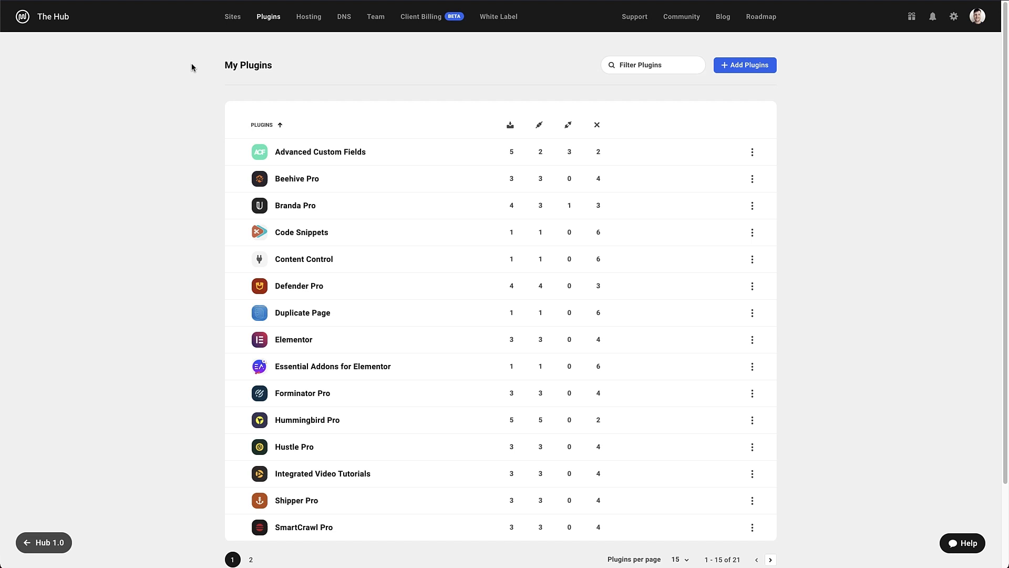
mouse_move(482, 67)
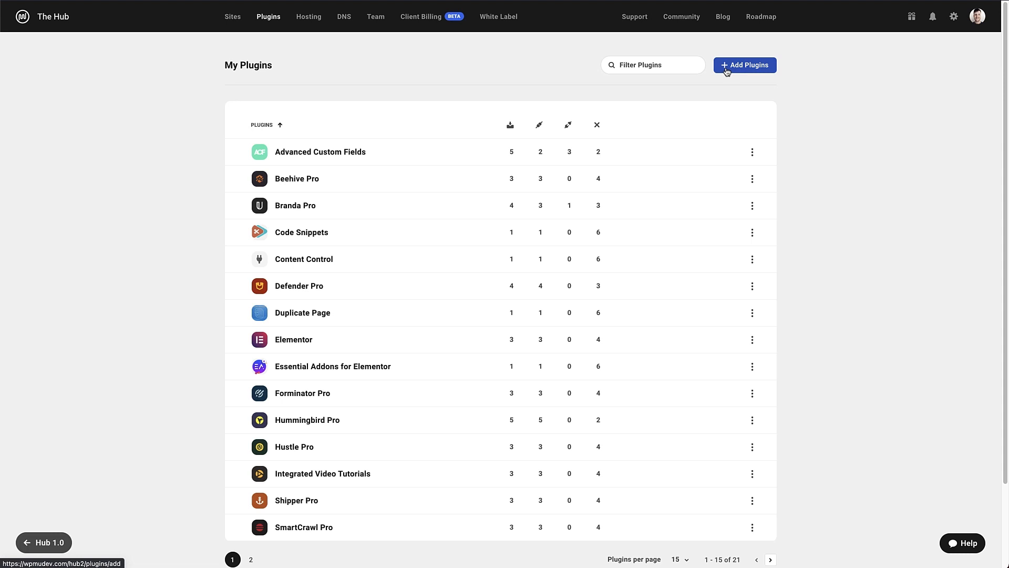
mouse_move(175, 141)
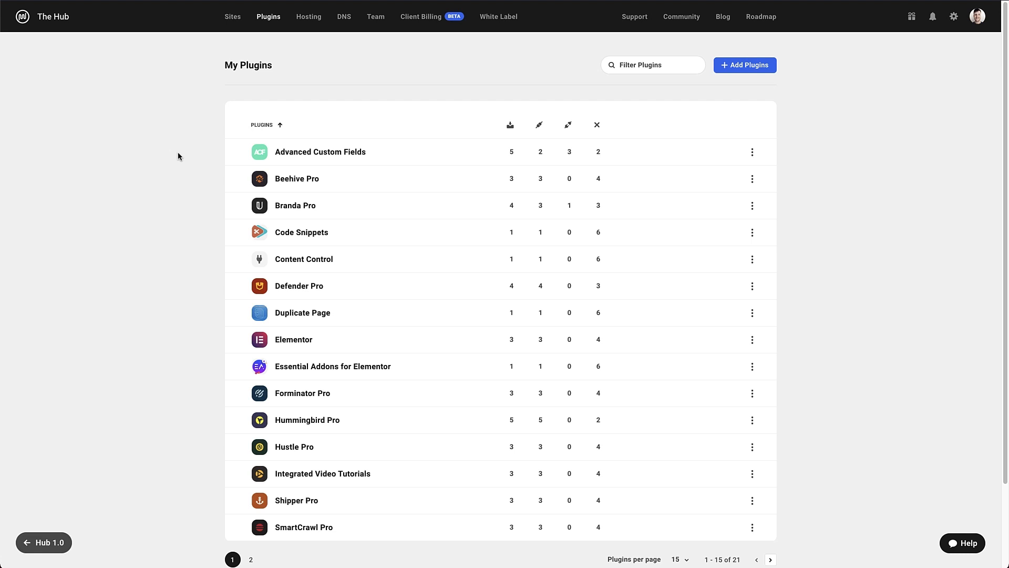
mouse_move(183, 156)
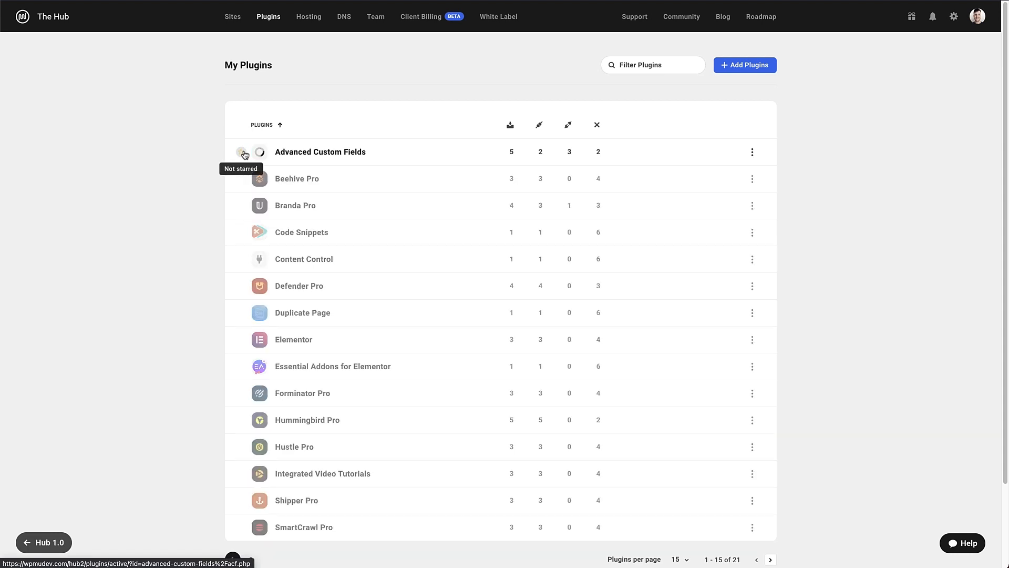
click(241, 152)
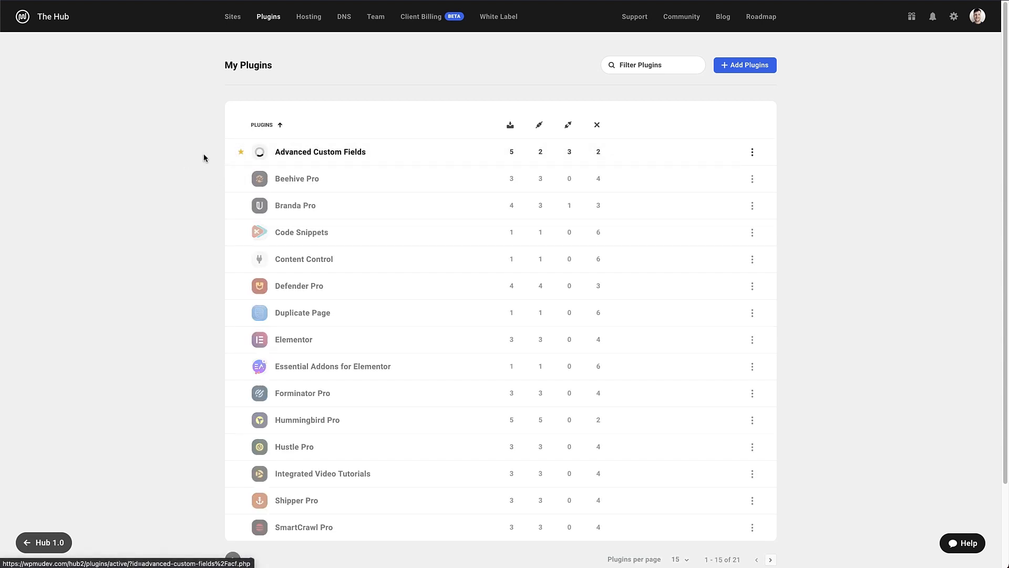
mouse_move(430, 153)
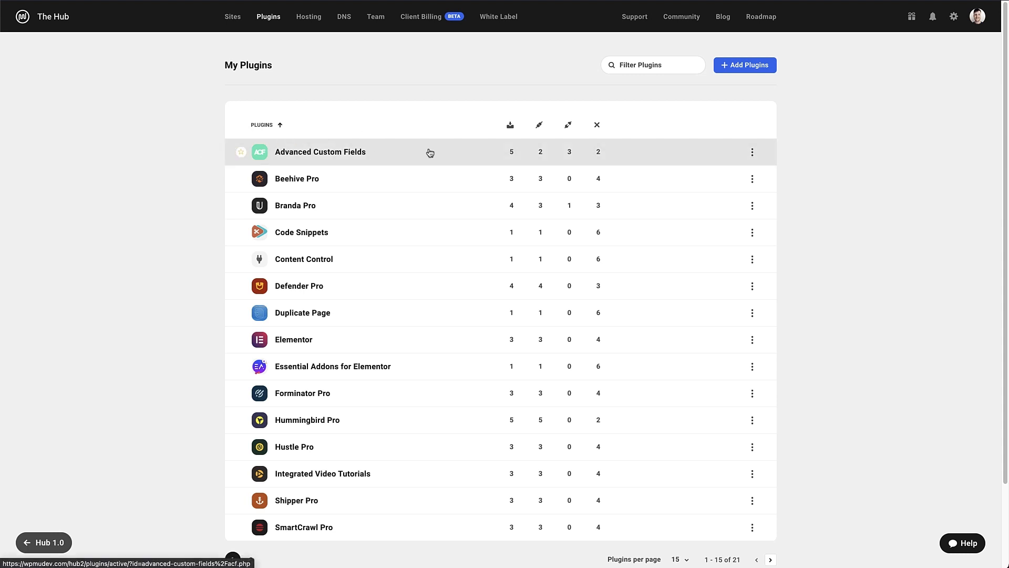
click(511, 151)
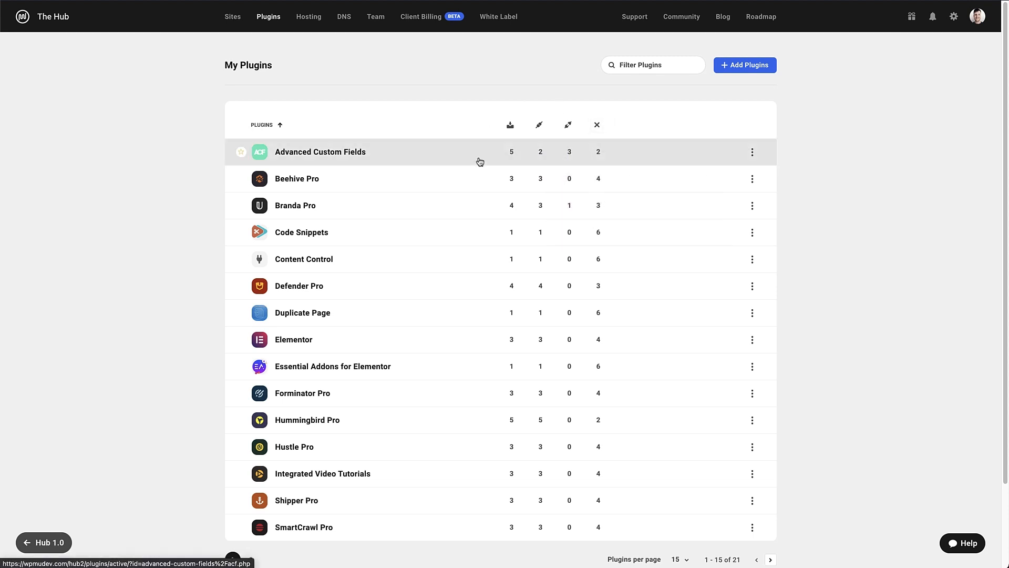
click(511, 151)
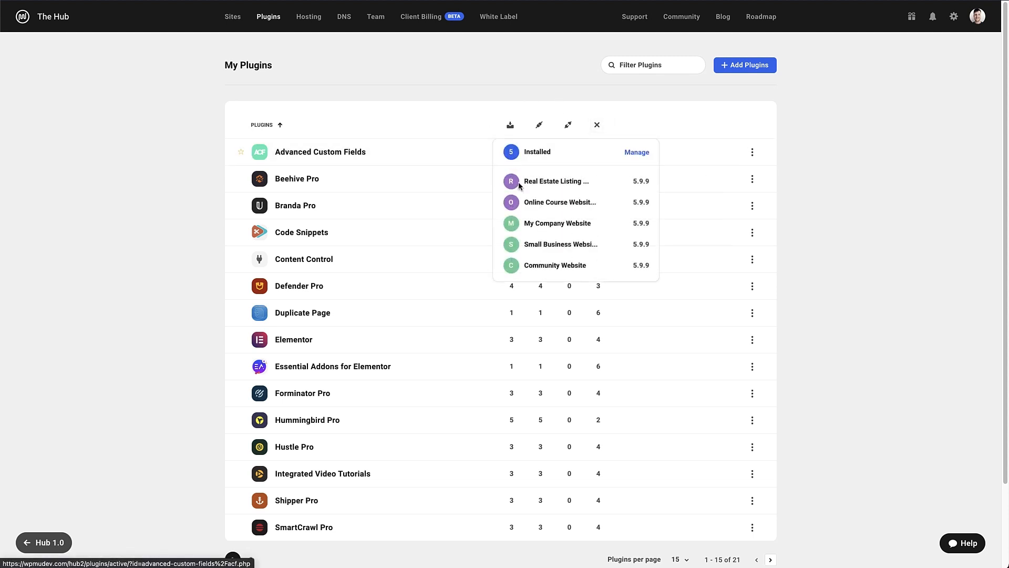
mouse_move(630, 268)
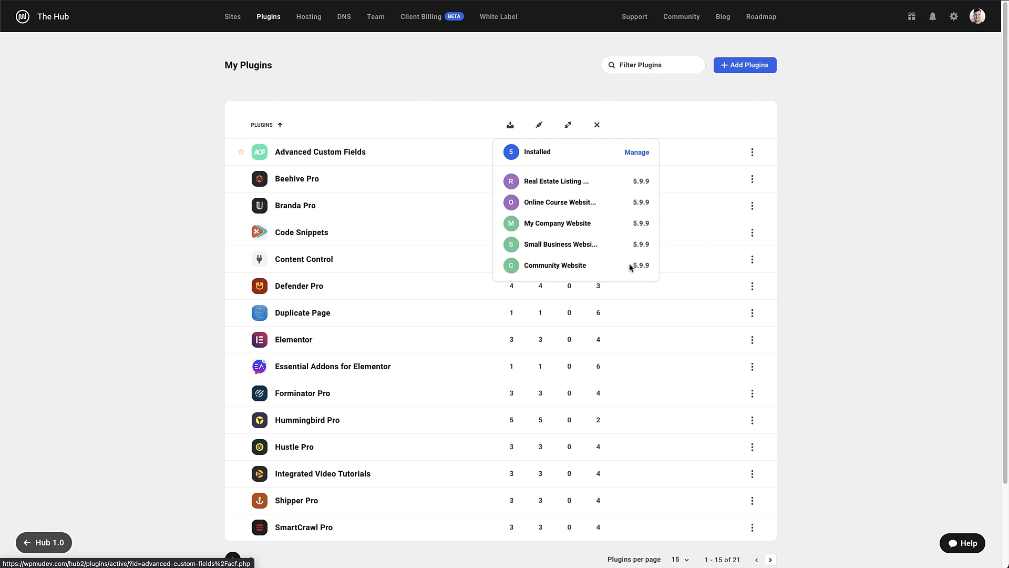
mouse_move(639, 187)
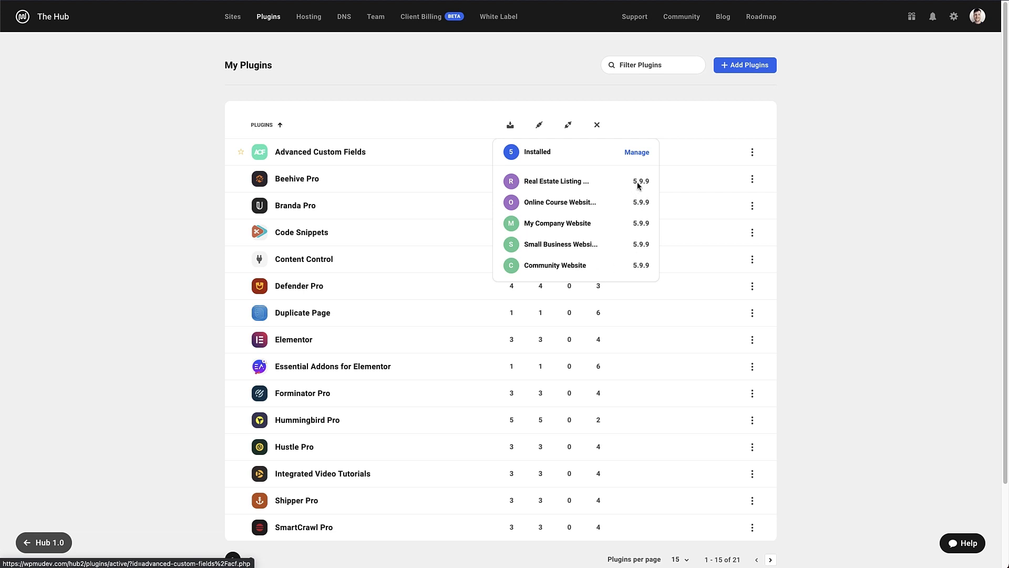
mouse_move(631, 158)
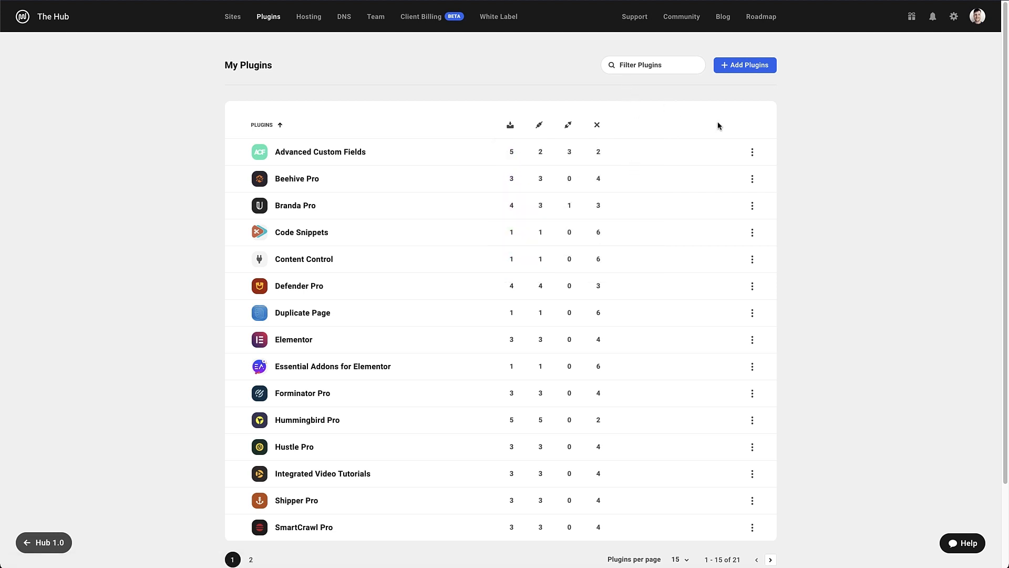
Step: Read Advanced Custom Fields' 5.9.9 release notes and Branda Pro's plugin info, then reopen ACF's menu
click(751, 152)
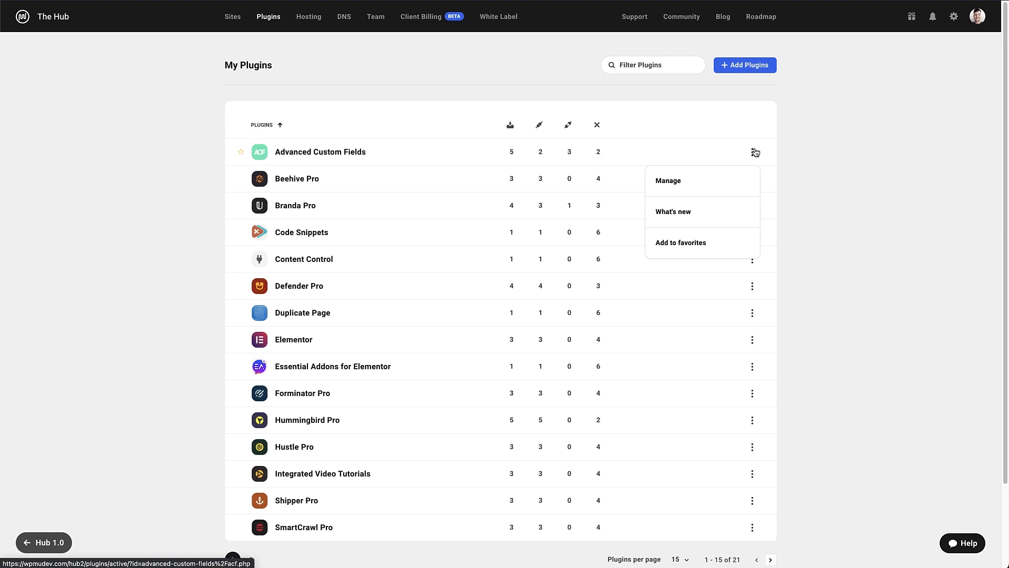
mouse_move(668, 181)
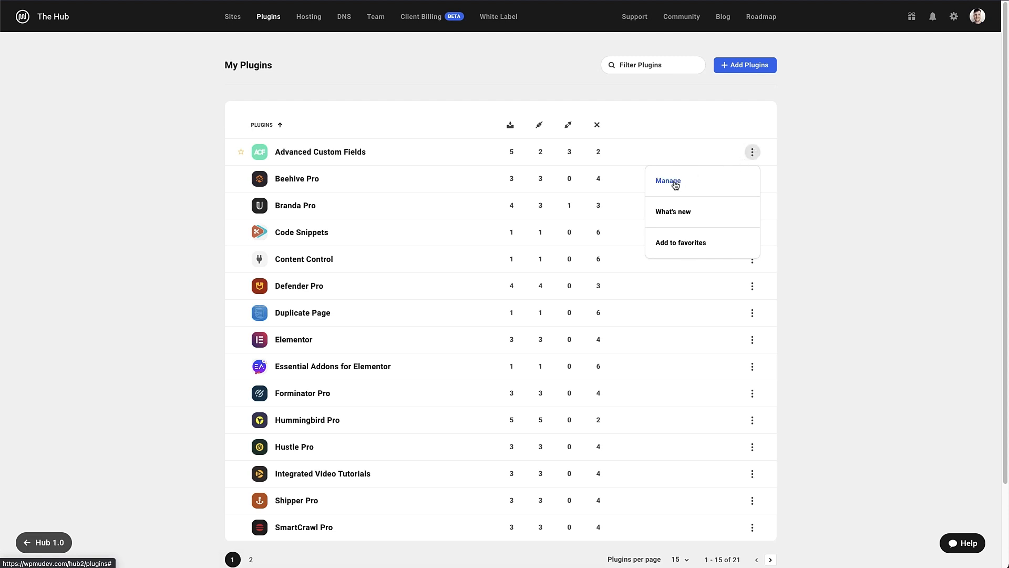
mouse_move(673, 211)
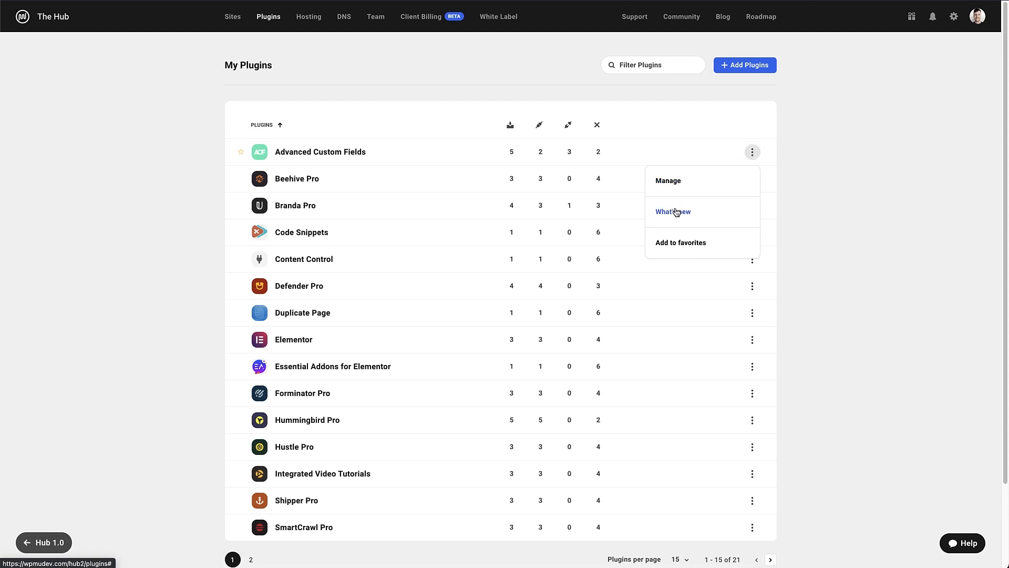
click(672, 212)
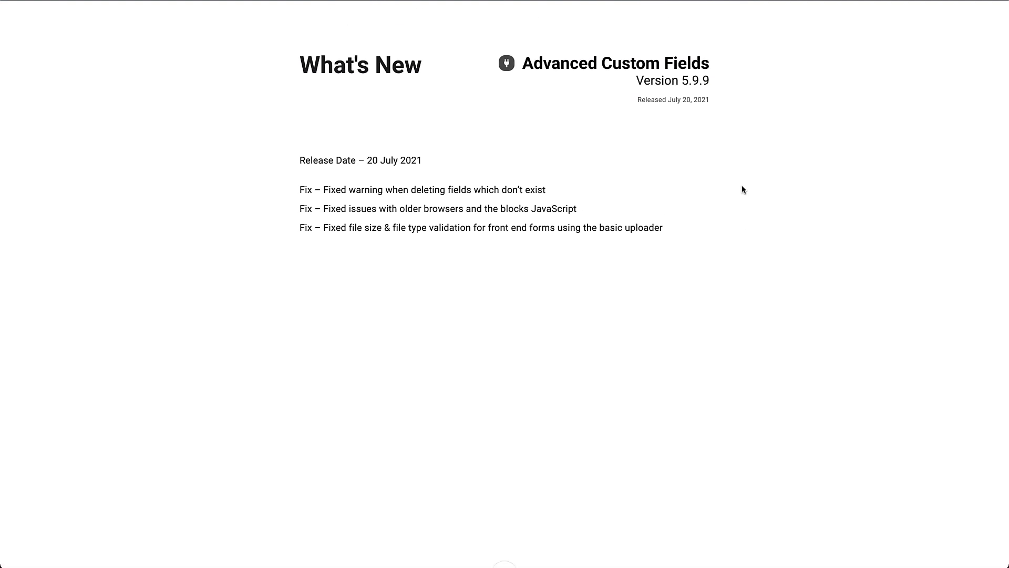
click(752, 205)
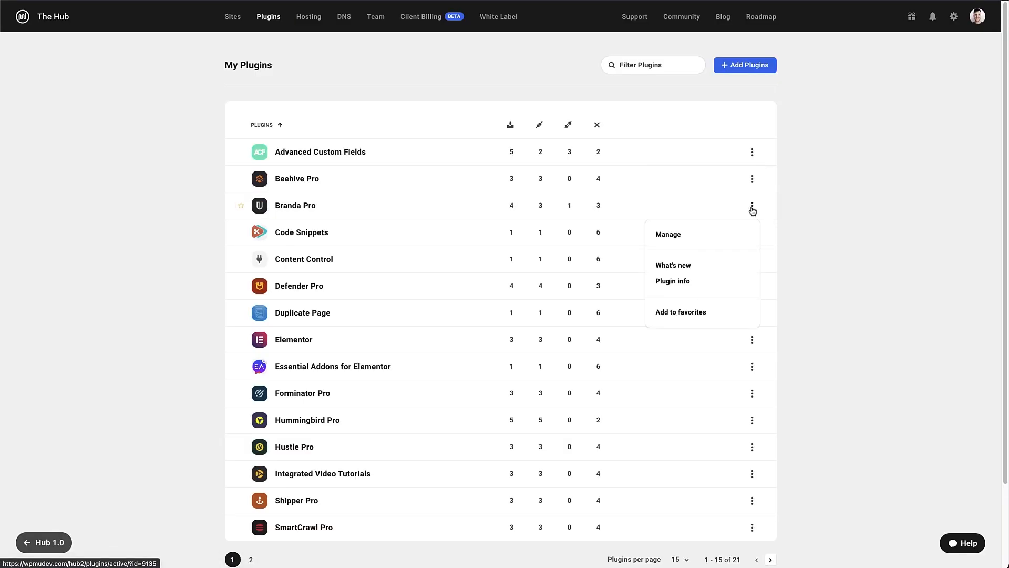
mouse_move(672, 281)
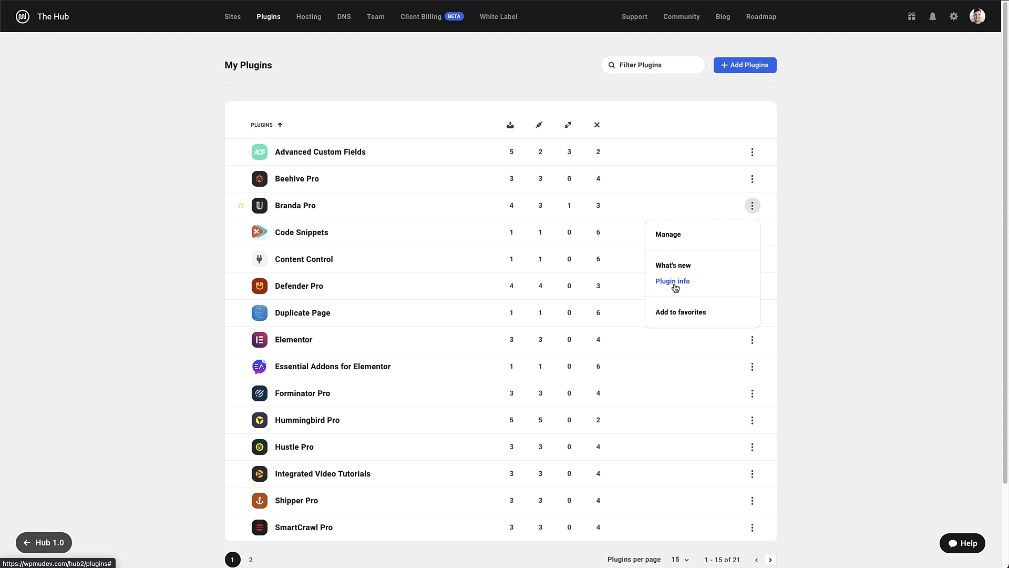
click(815, 256)
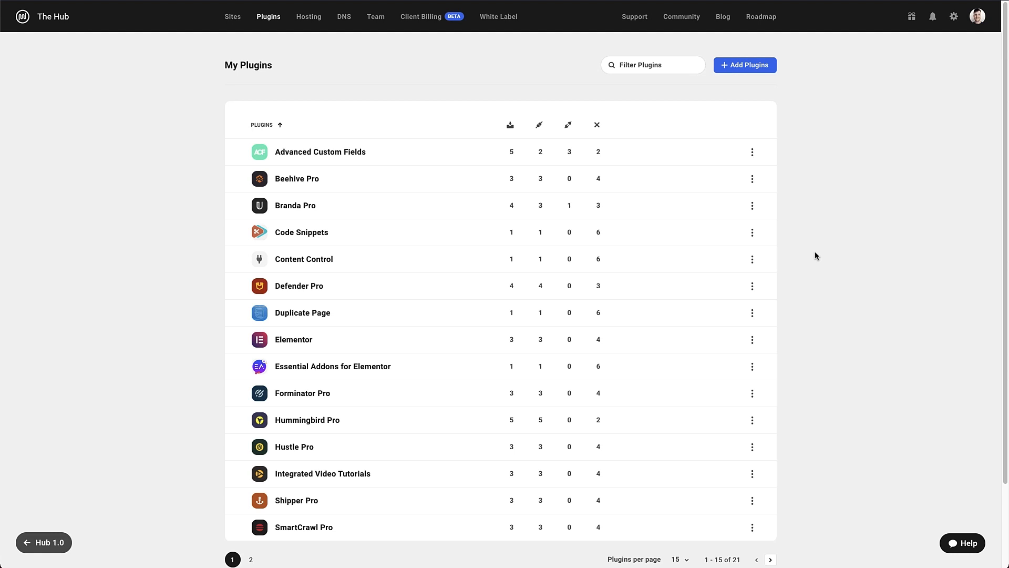
click(752, 152)
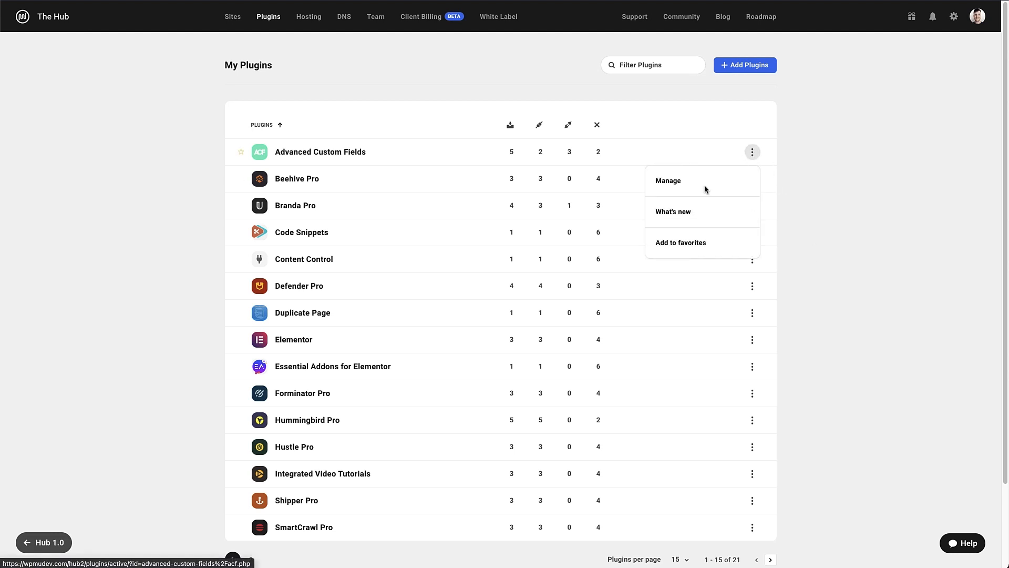
Step: Open the Advanced Custom Fields manager and review its two active sites on version 5.9.9
click(668, 181)
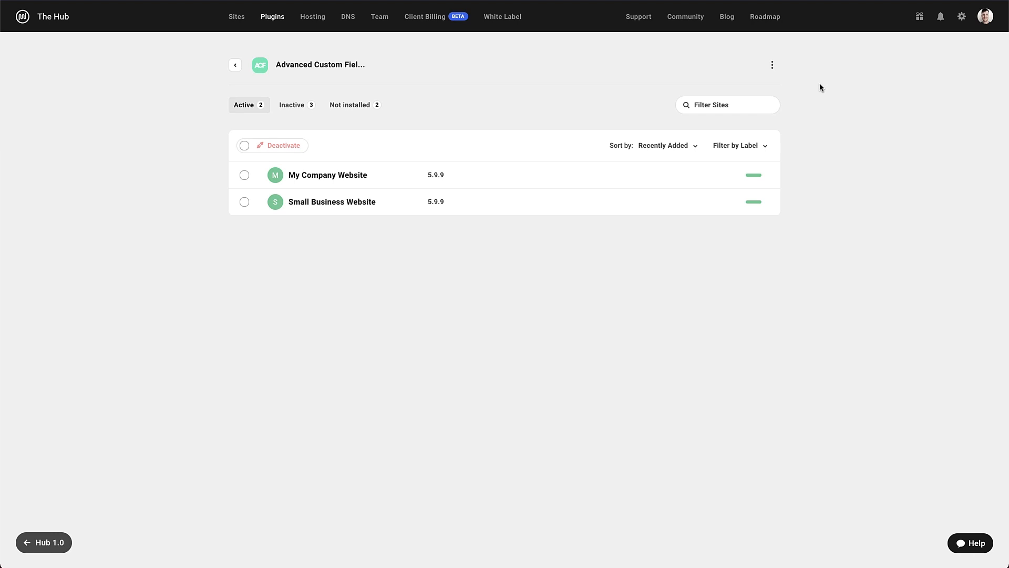
mouse_move(772, 71)
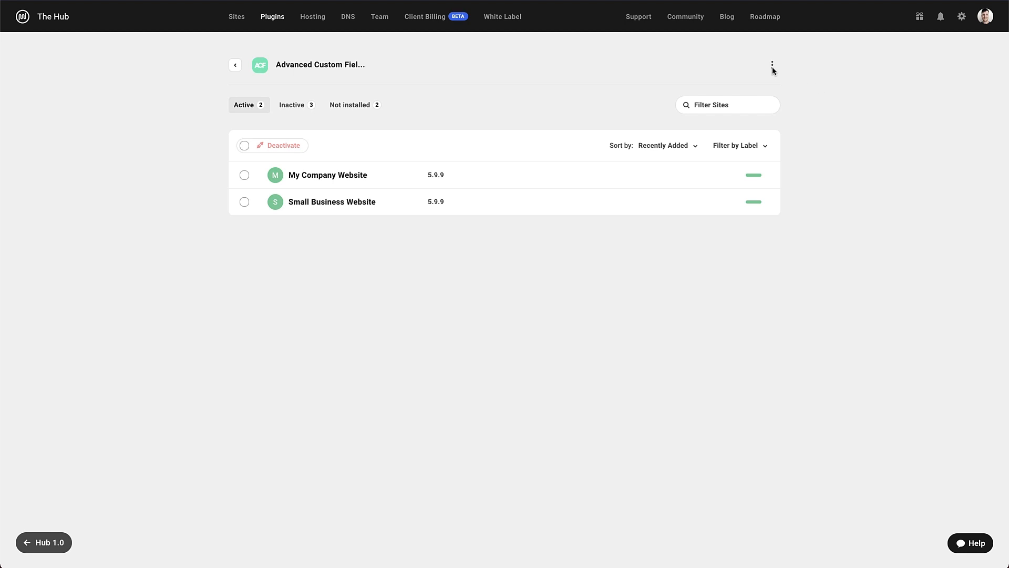
click(772, 65)
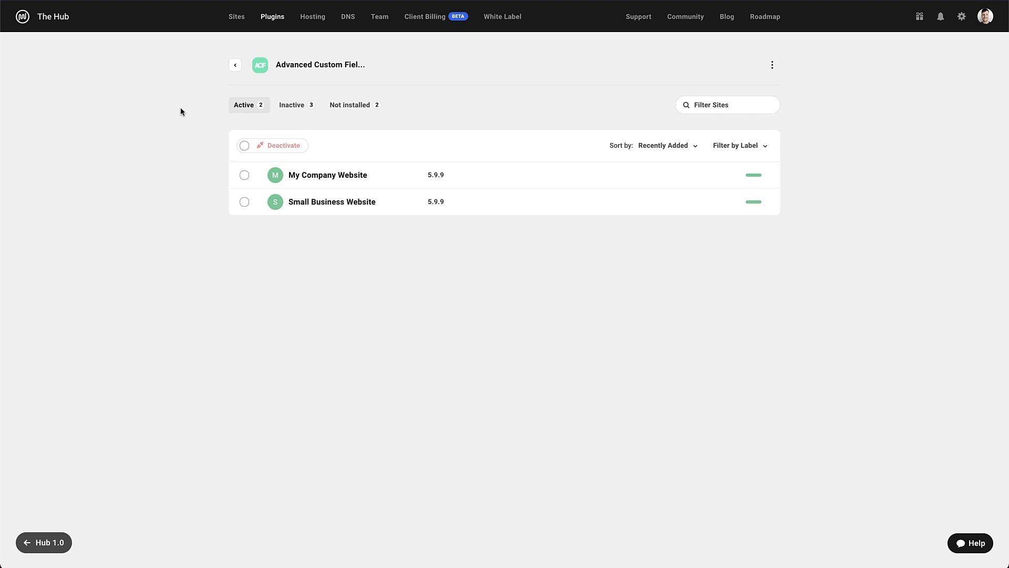
mouse_move(813, 144)
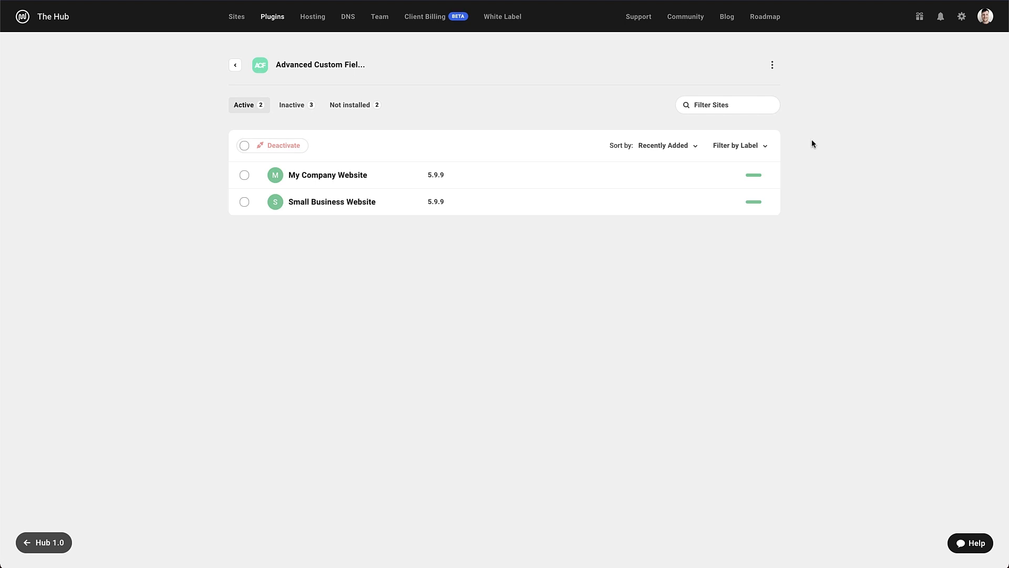
mouse_move(430, 159)
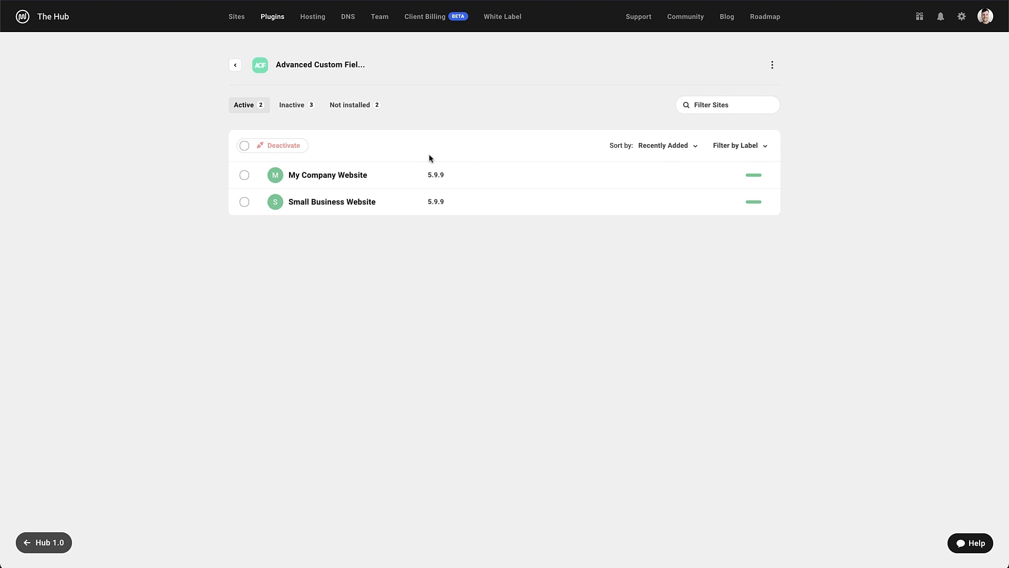
mouse_move(208, 153)
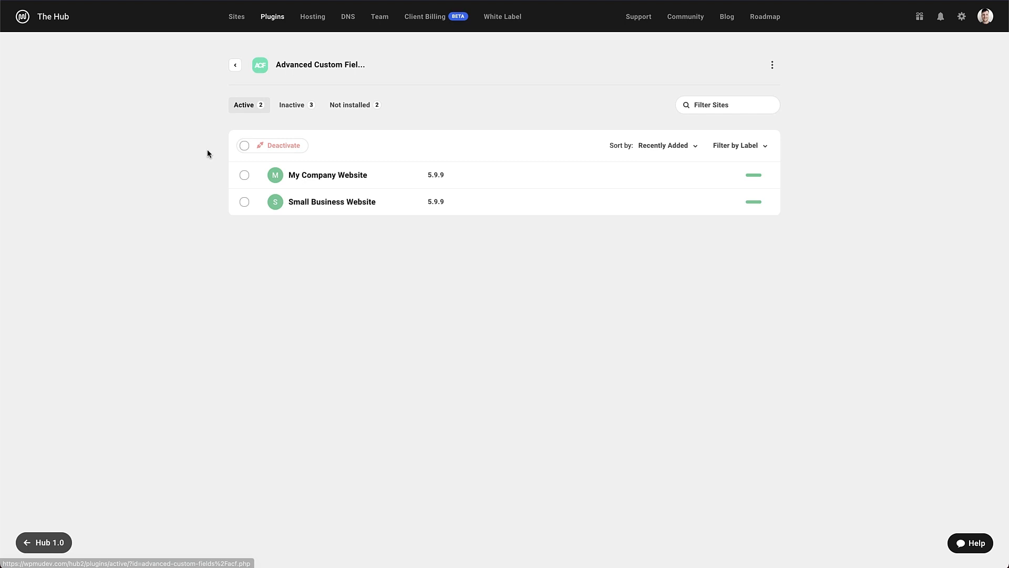
click(244, 146)
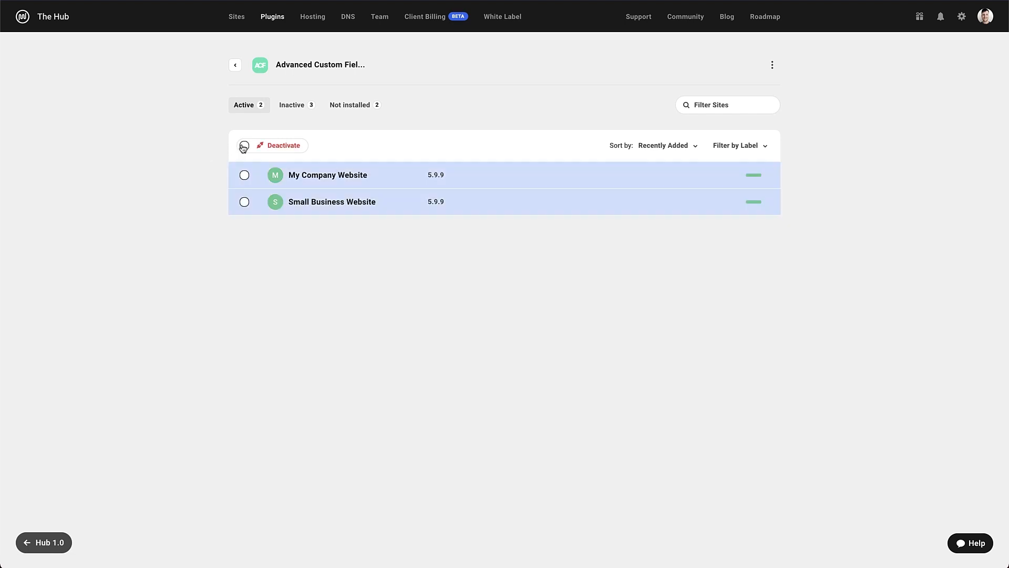
click(244, 146)
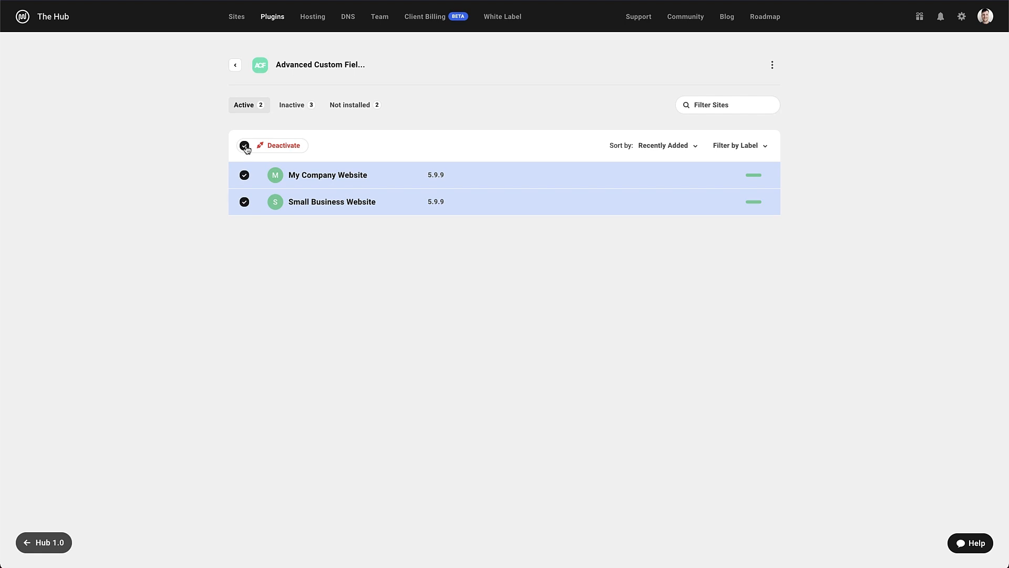
click(244, 145)
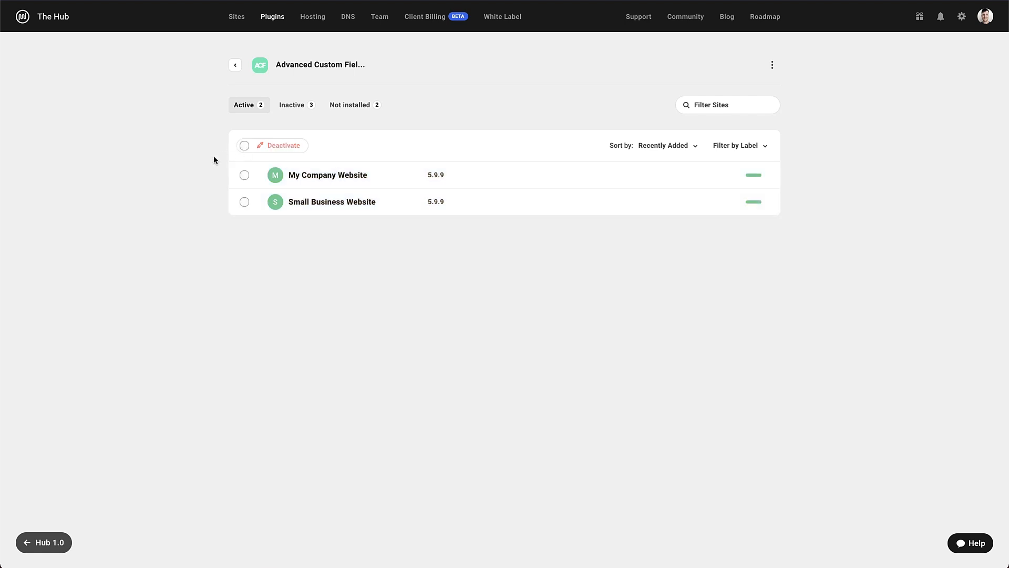
mouse_move(221, 184)
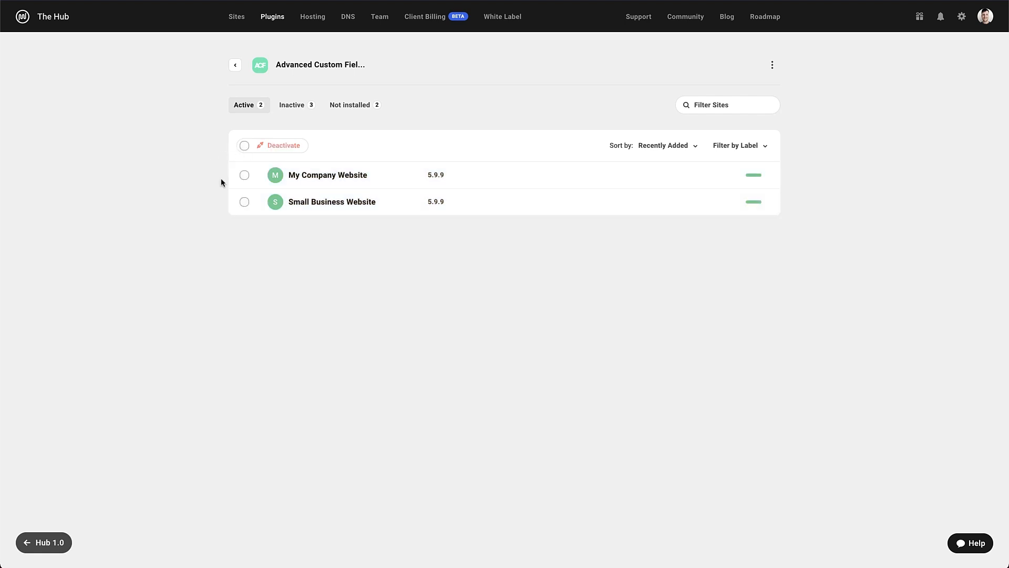
mouse_move(446, 180)
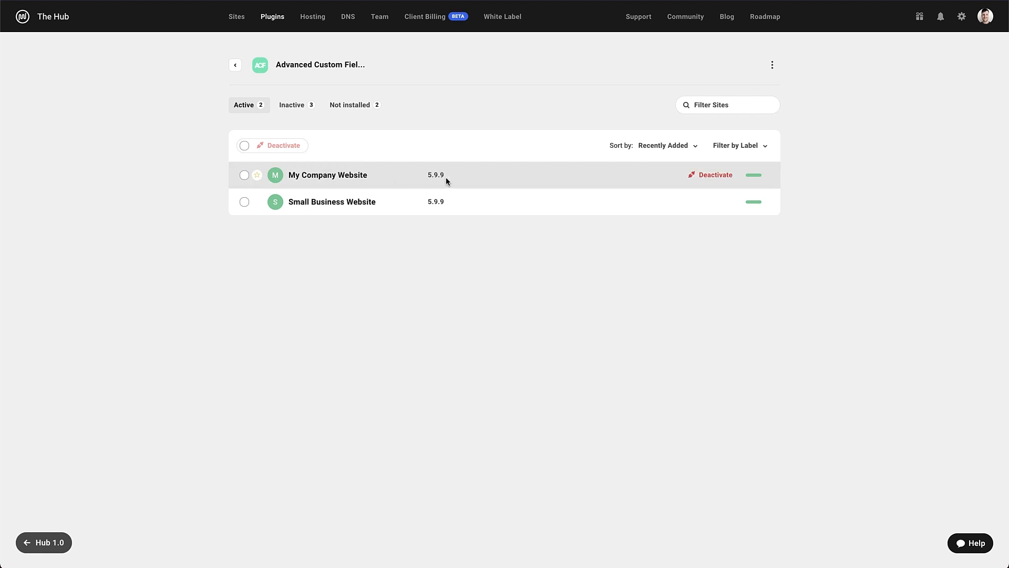
mouse_move(637, 180)
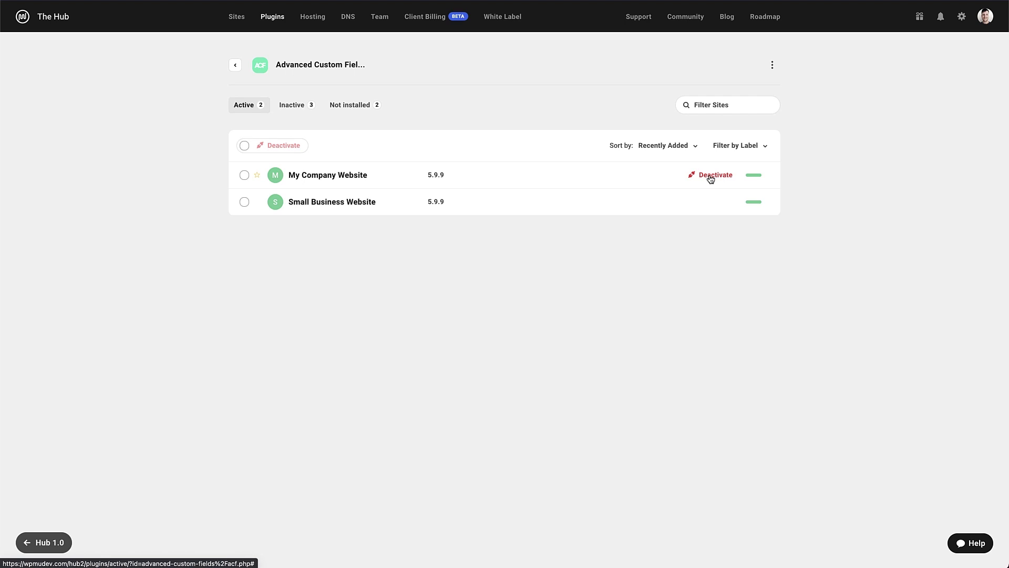
mouse_move(812, 172)
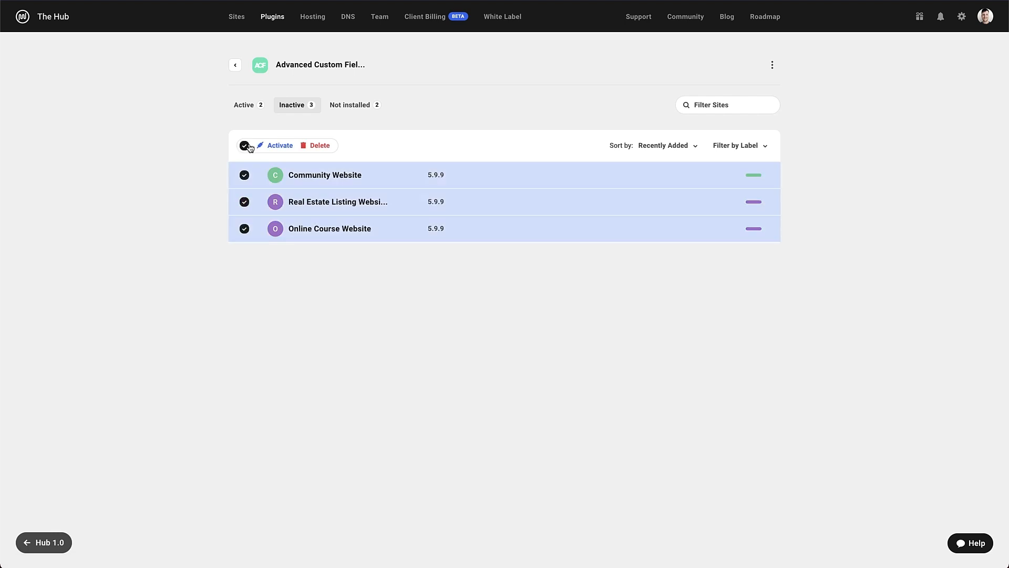
mouse_move(279, 146)
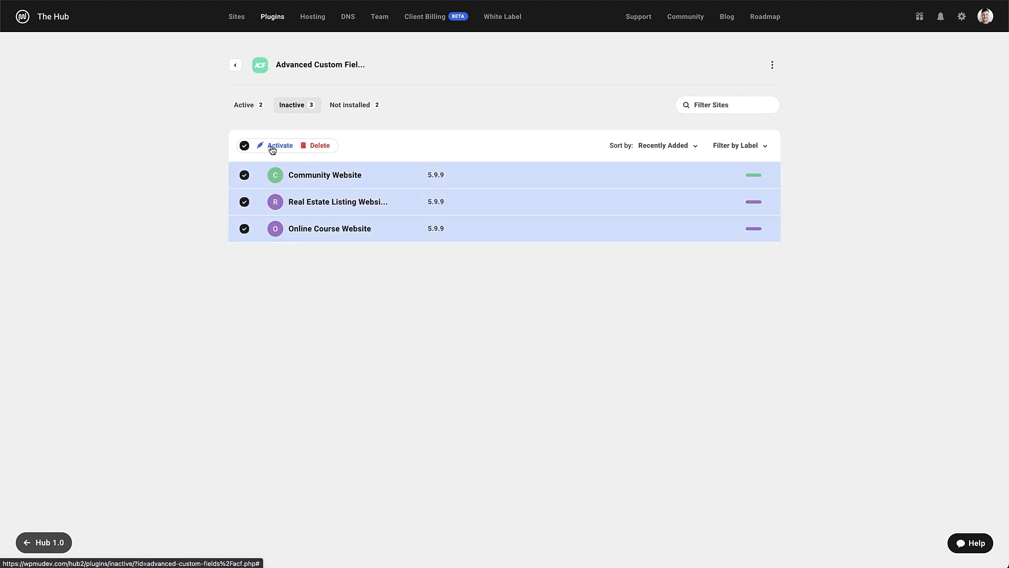
Step: Clear the selection of Community, Real Estate Listing and Online Course inactive sites
click(244, 146)
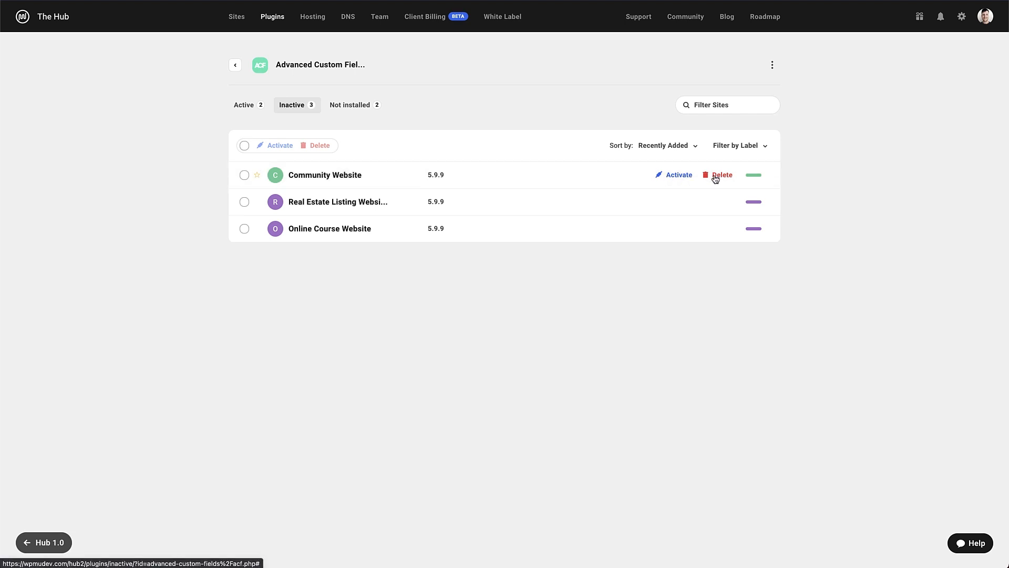
mouse_move(398, 135)
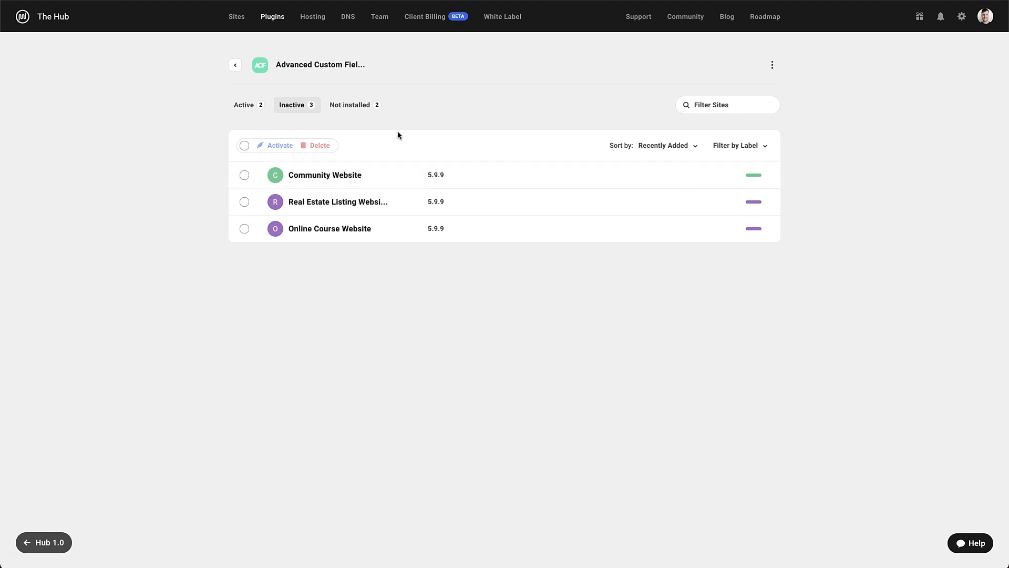
Step: View Blank Site and Food Blog Website as lacking Advanced Custom Fields, then return to My Plugins
click(350, 105)
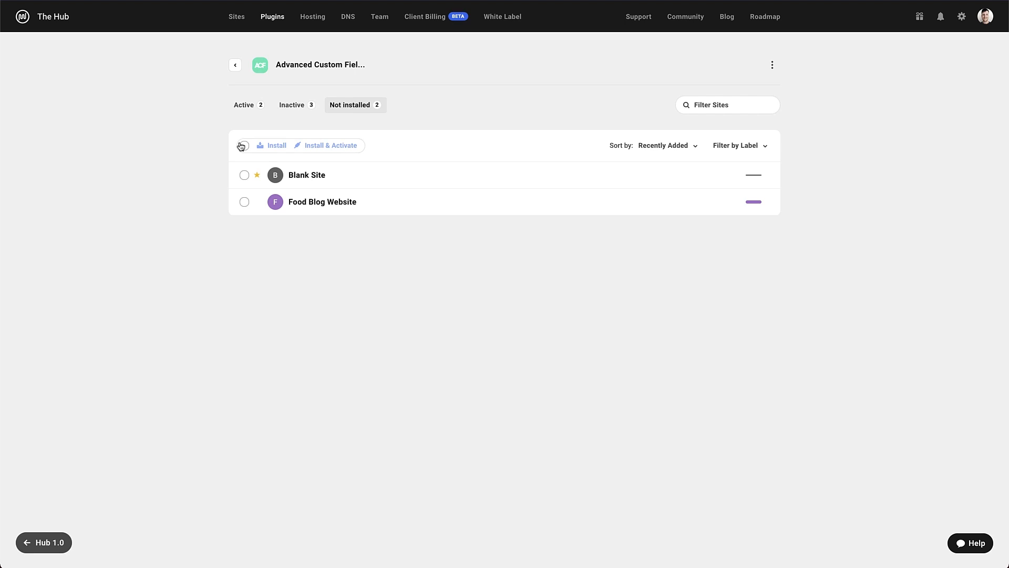
click(244, 146)
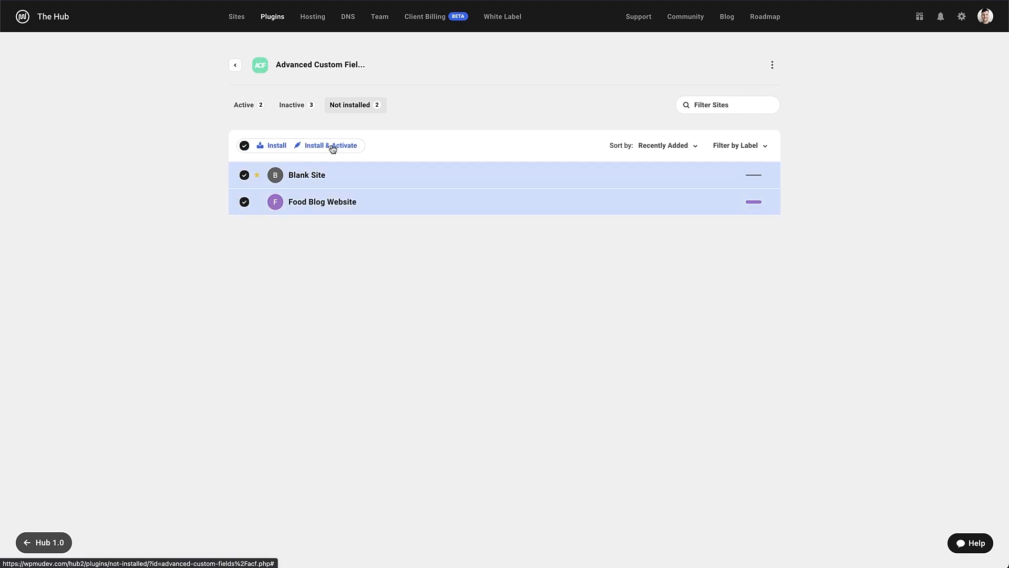
click(244, 146)
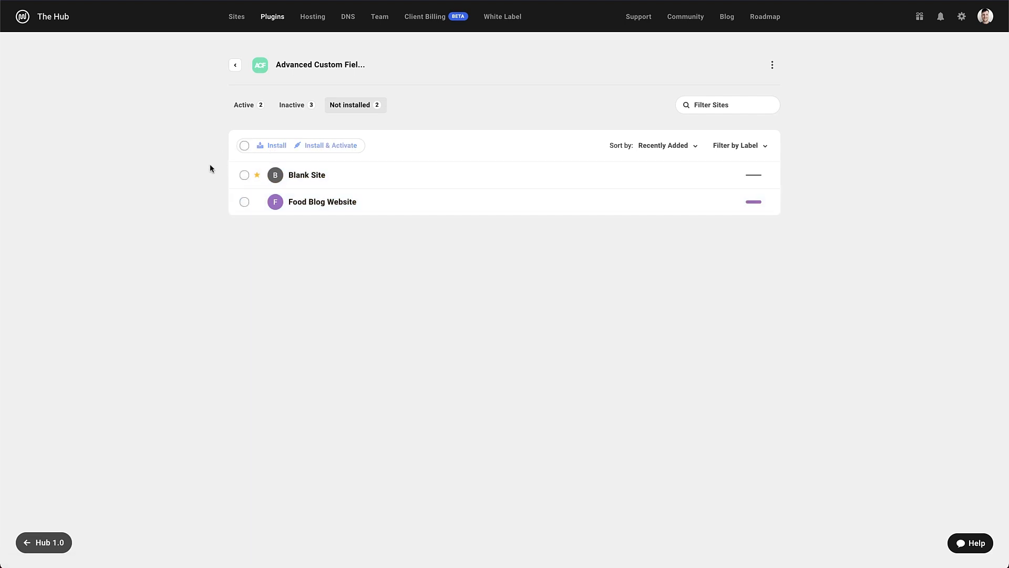
click(235, 65)
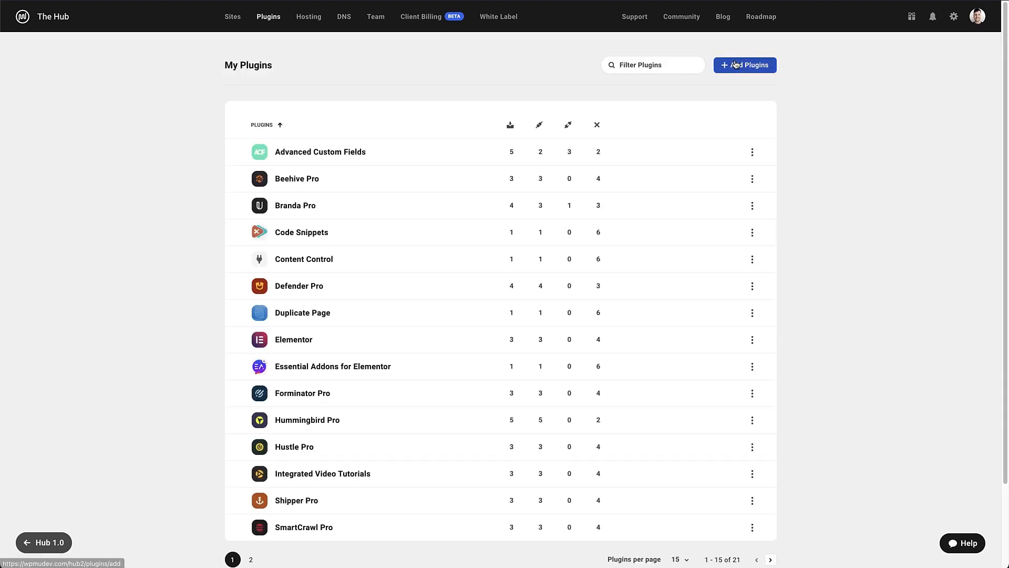
Step: On Add Plugins' WPMU DEV tab, try selecting all and individual plugins like Smush Pro, then clear
click(745, 64)
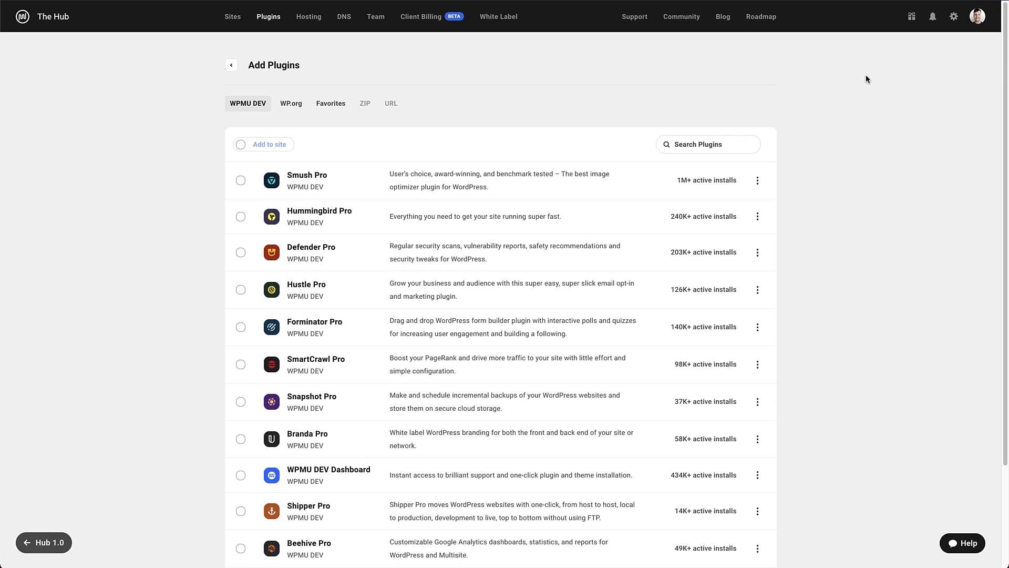
mouse_move(435, 84)
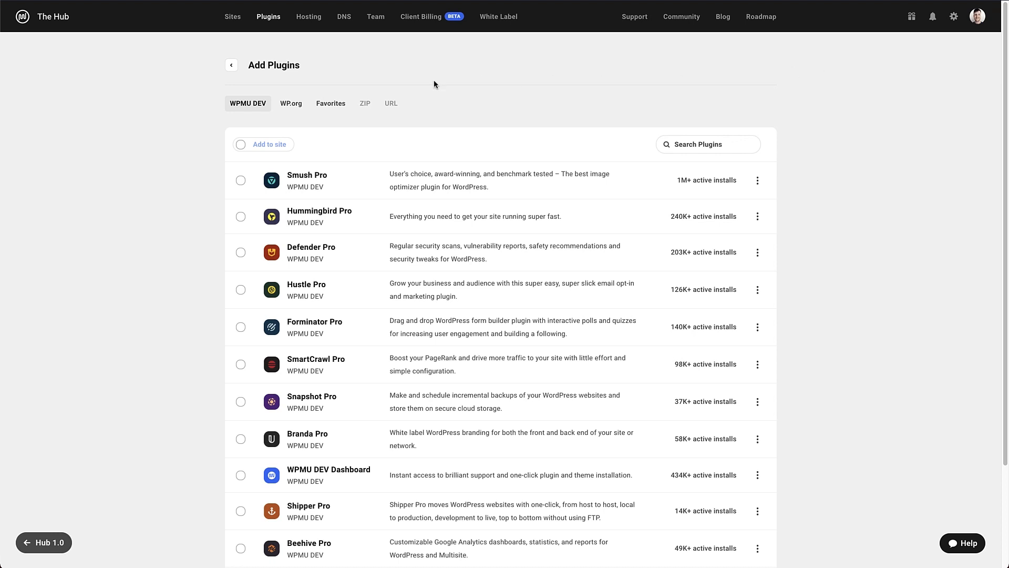
mouse_move(204, 105)
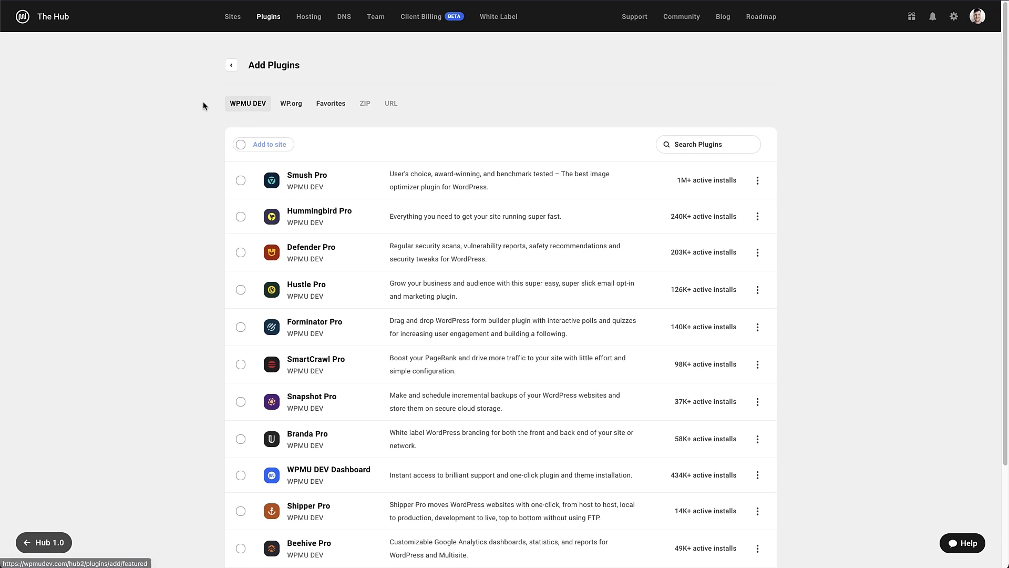
mouse_move(178, 221)
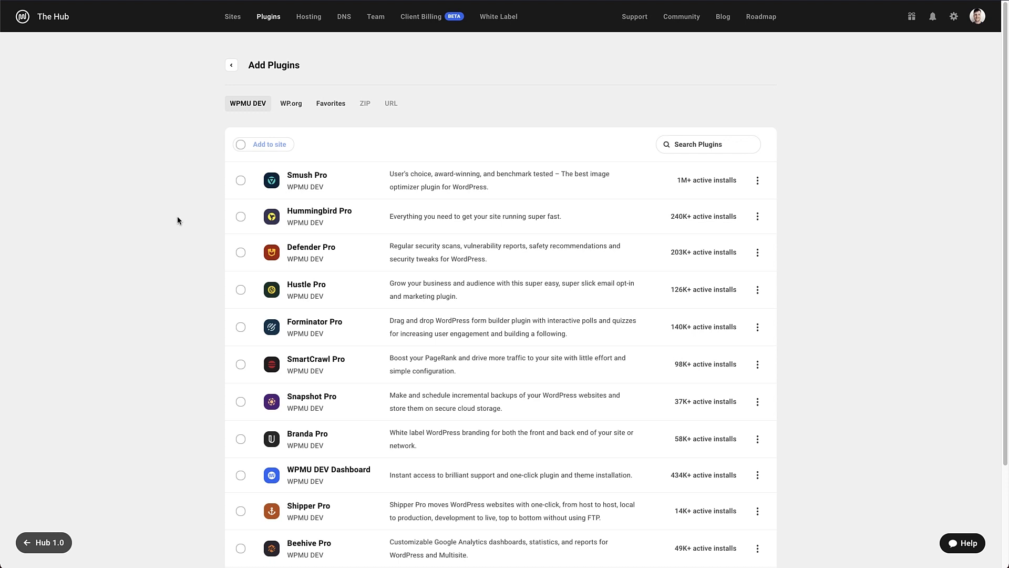
mouse_move(189, 205)
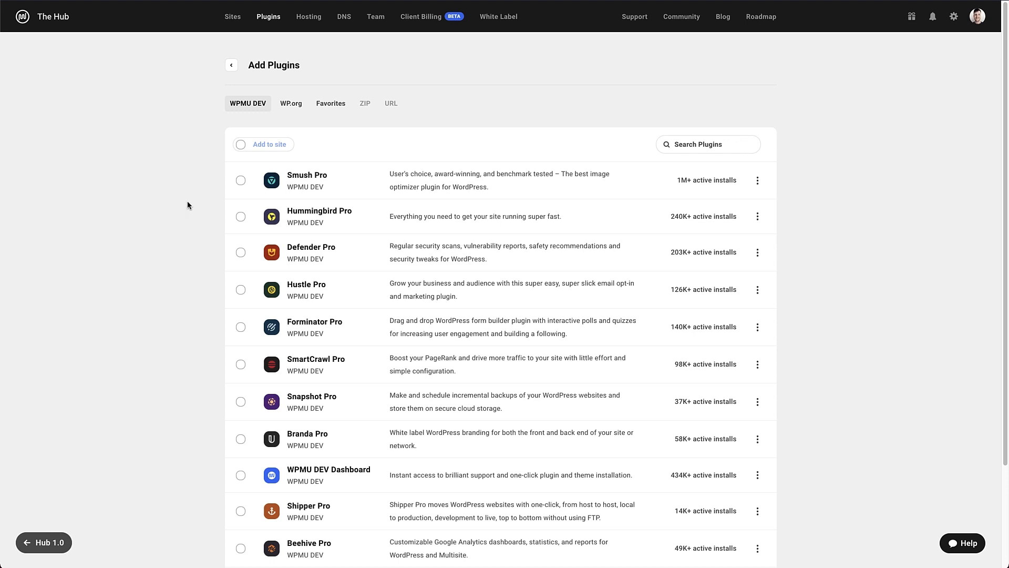
click(241, 144)
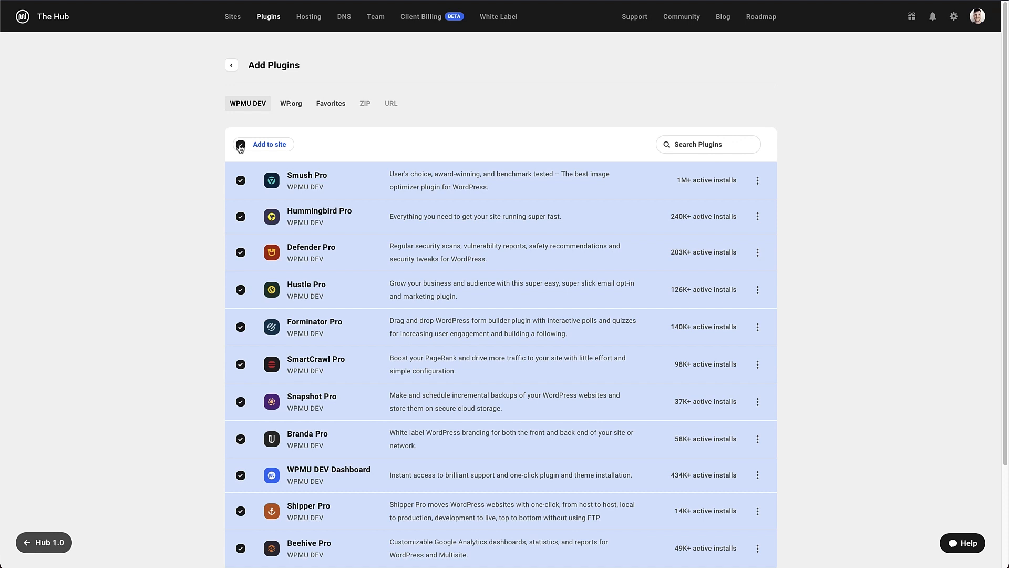
click(241, 144)
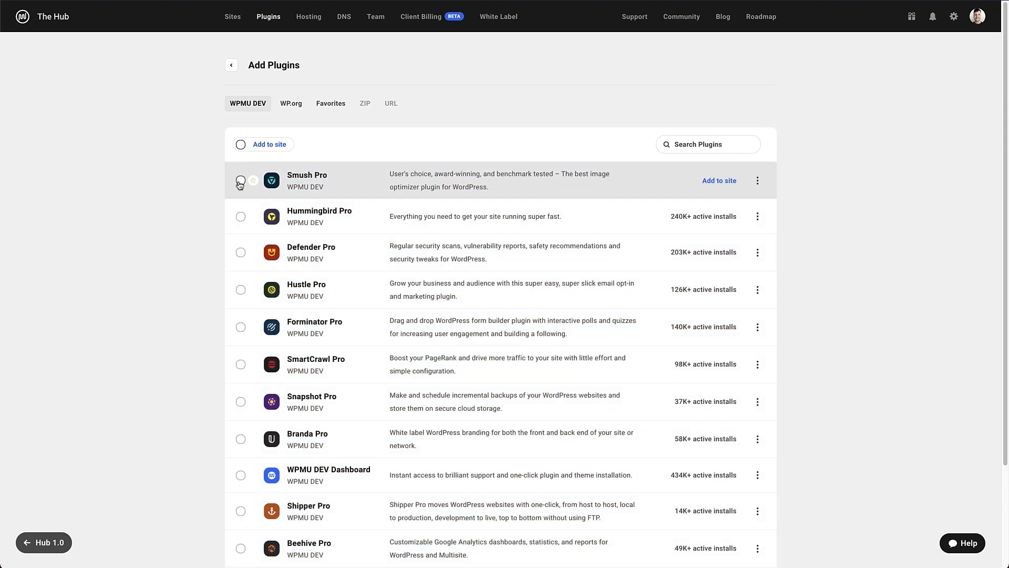
click(240, 180)
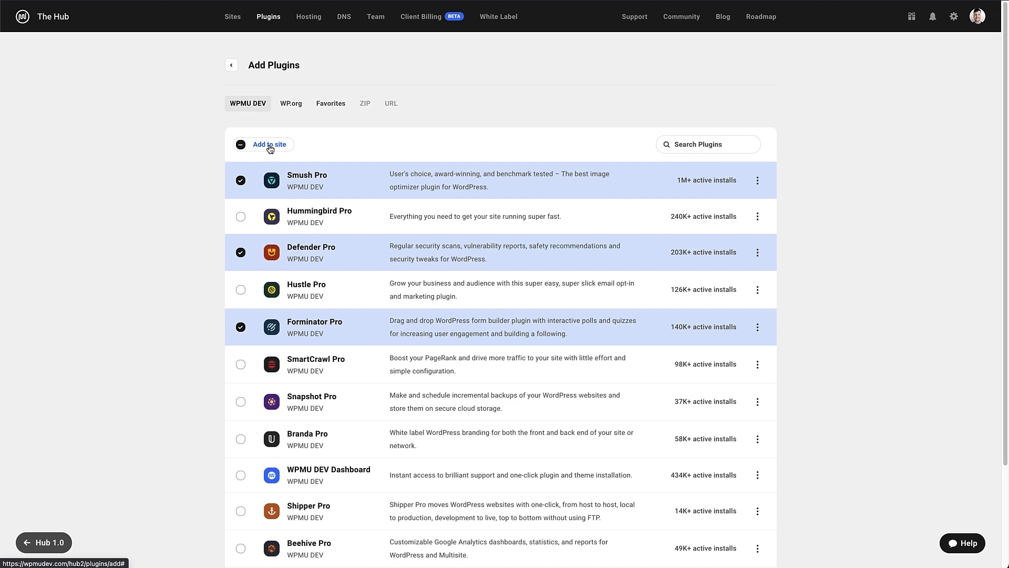
click(241, 144)
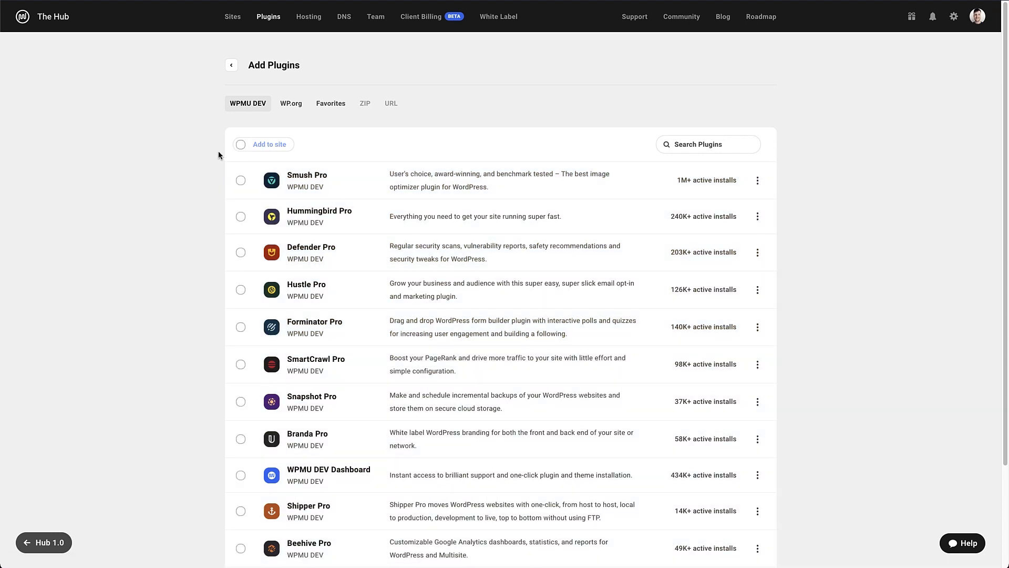
mouse_move(307, 180)
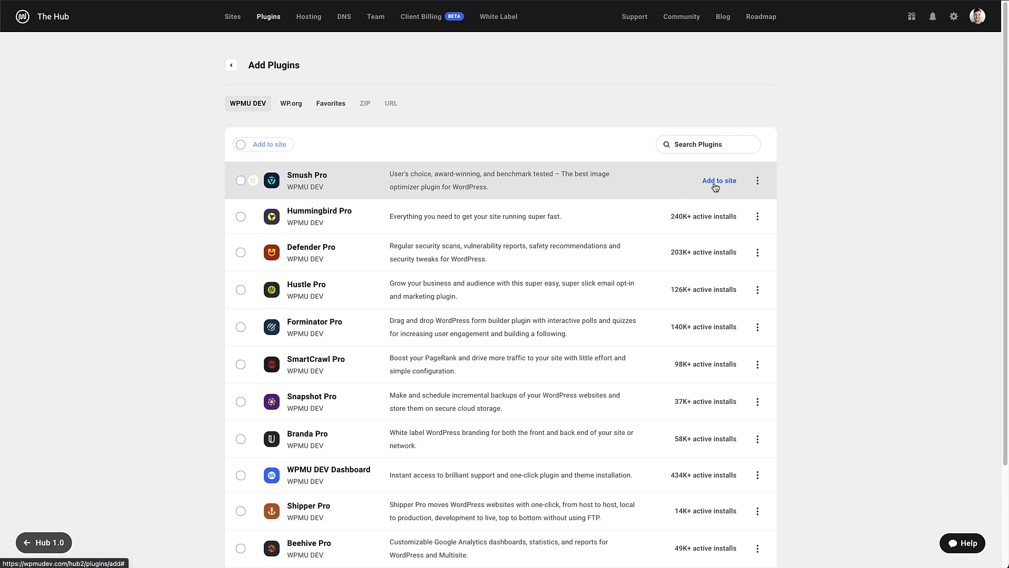
mouse_move(456, 185)
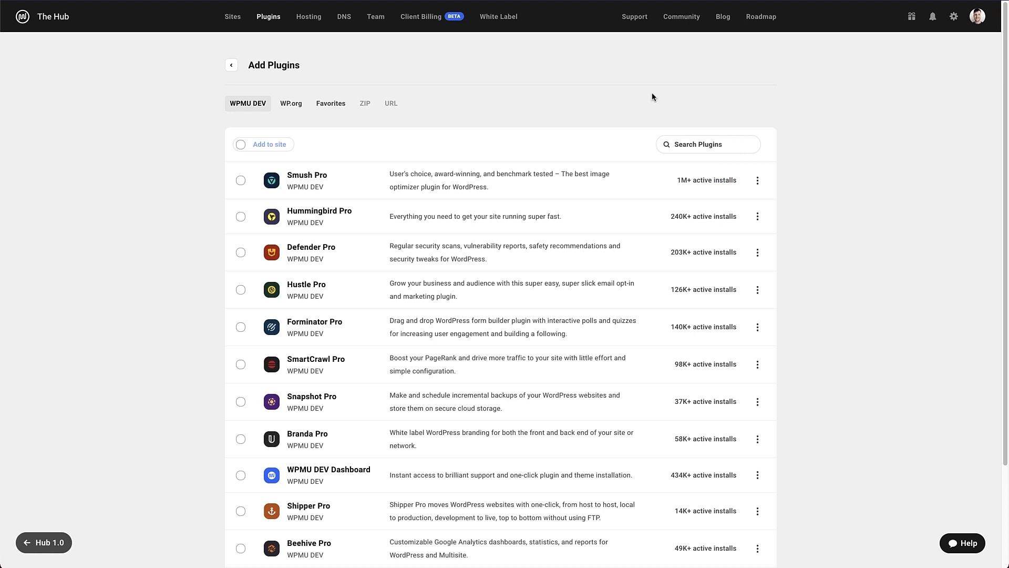
mouse_move(426, 130)
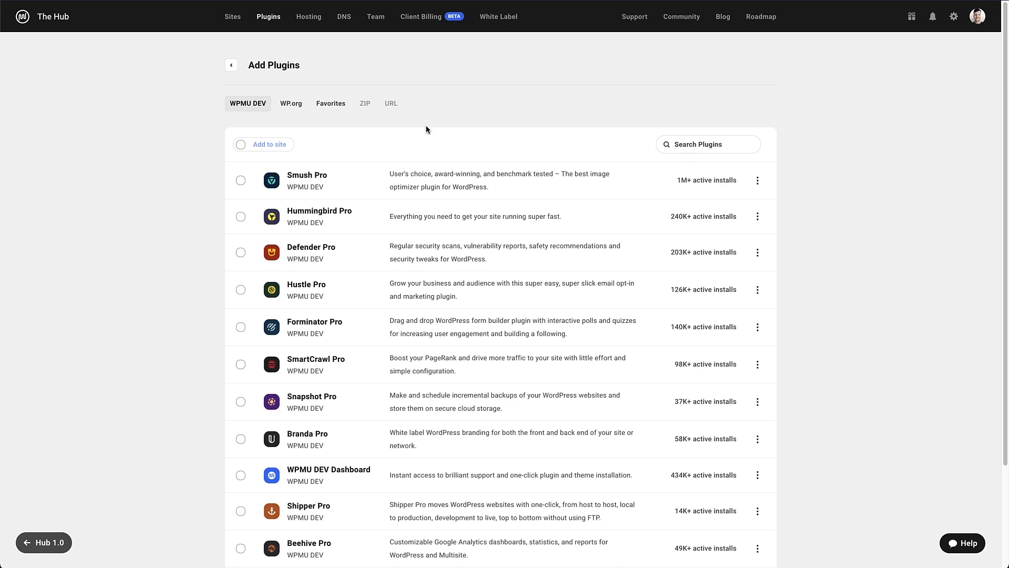
Step: Browse the WP.org catalog, open the filter options, and review Contact Form 7's action menu
click(291, 103)
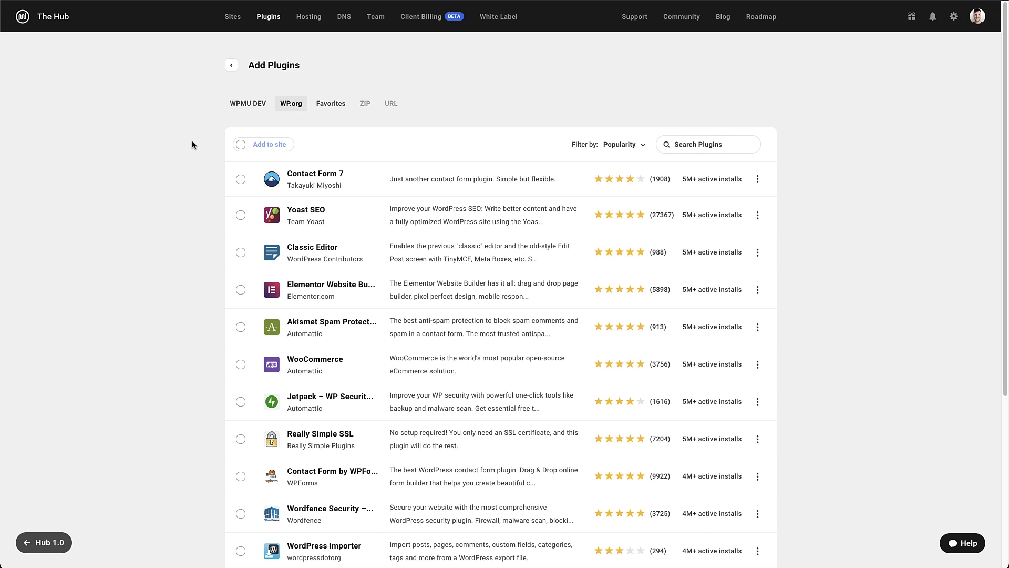
mouse_move(507, 139)
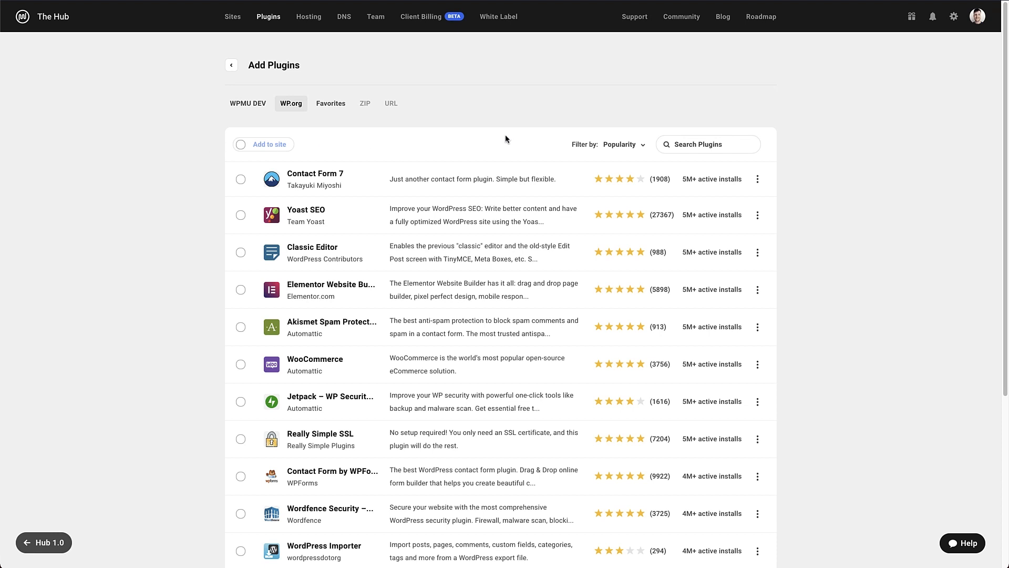
mouse_move(662, 147)
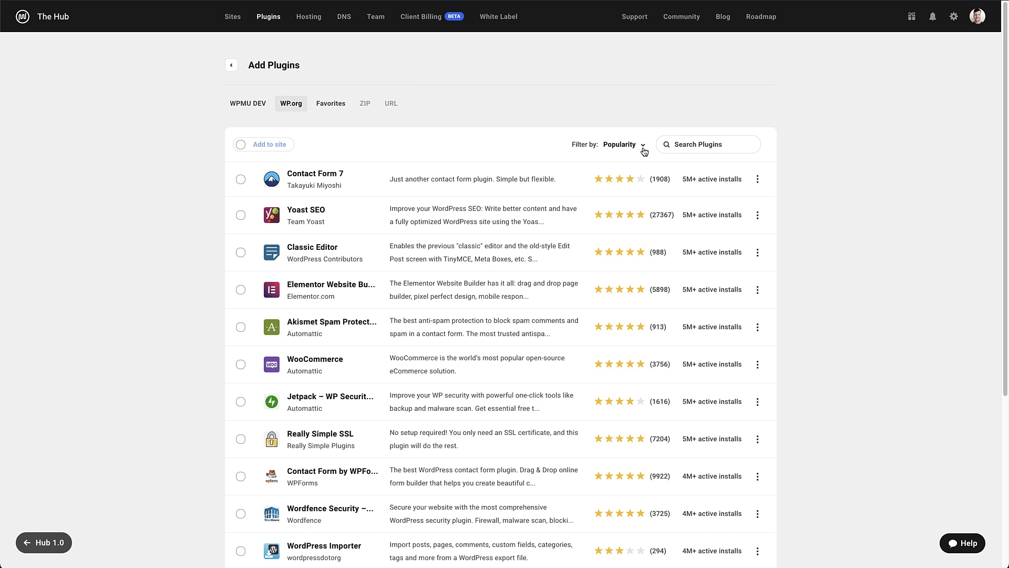
click(622, 144)
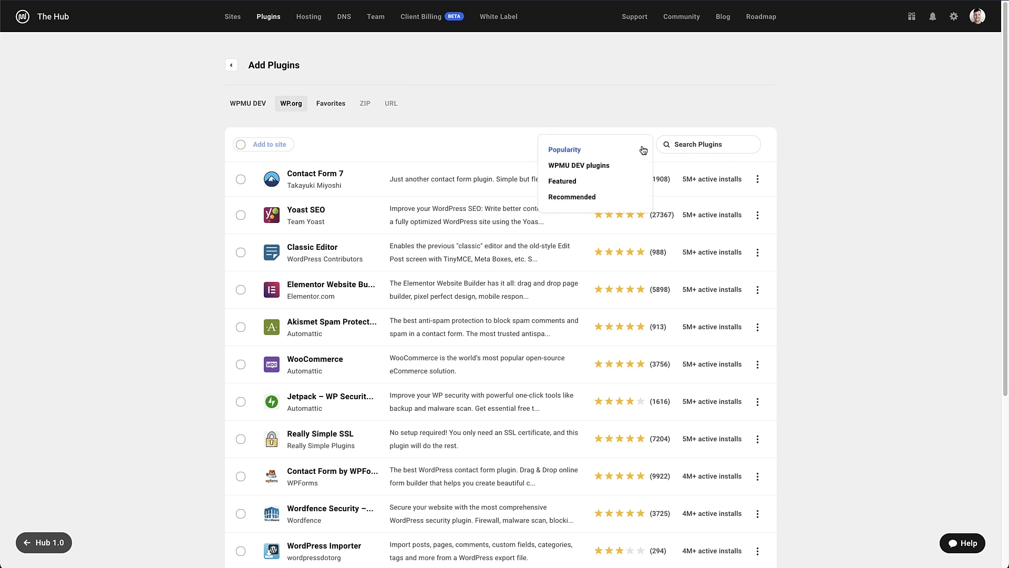
mouse_move(571, 197)
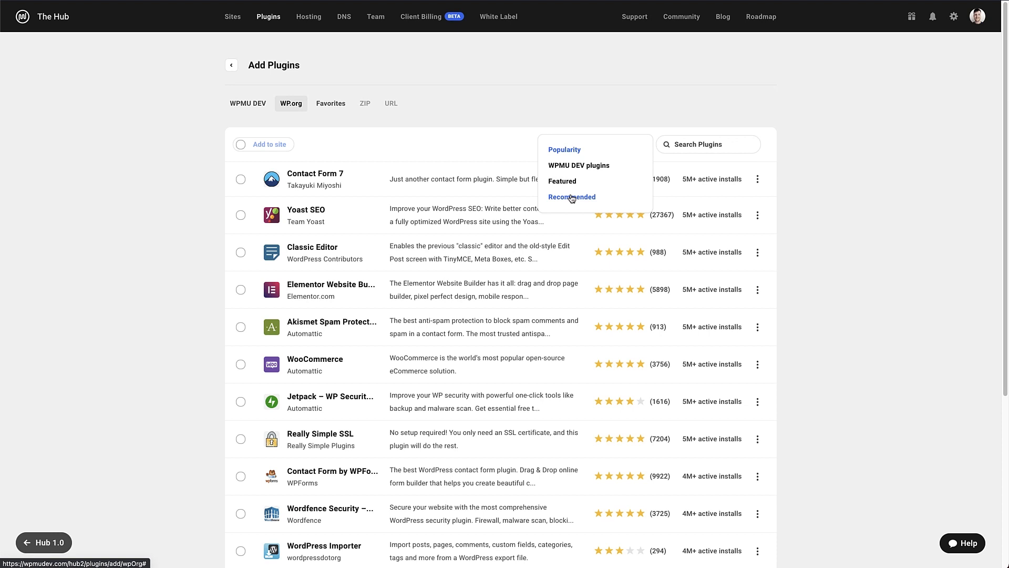
mouse_move(578, 166)
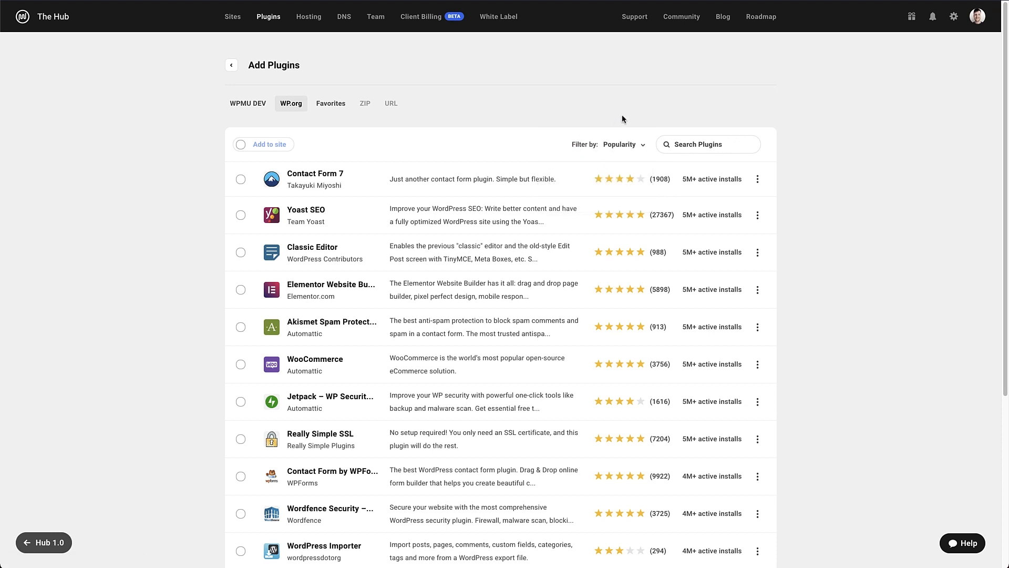
mouse_move(256, 157)
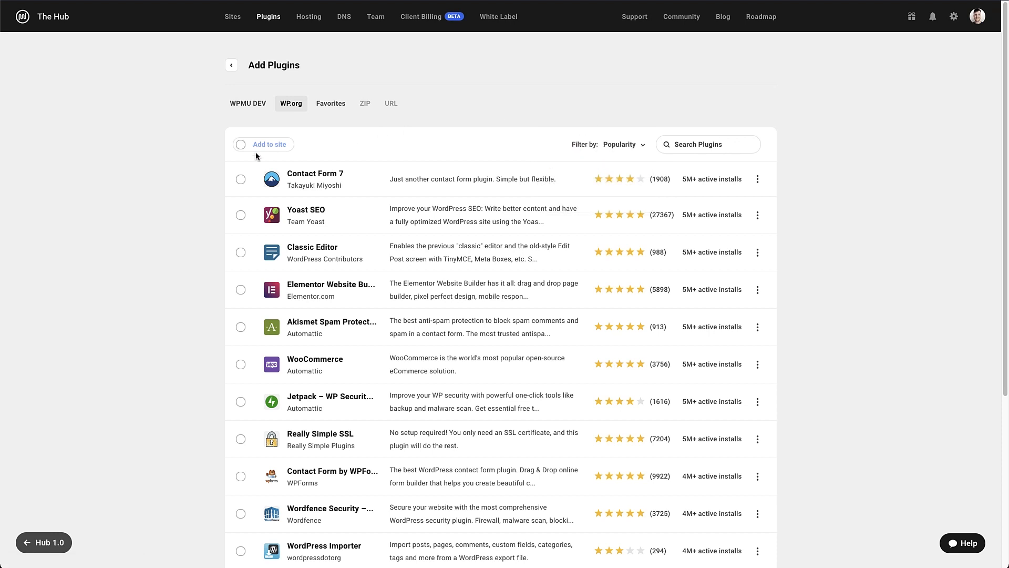
mouse_move(325, 189)
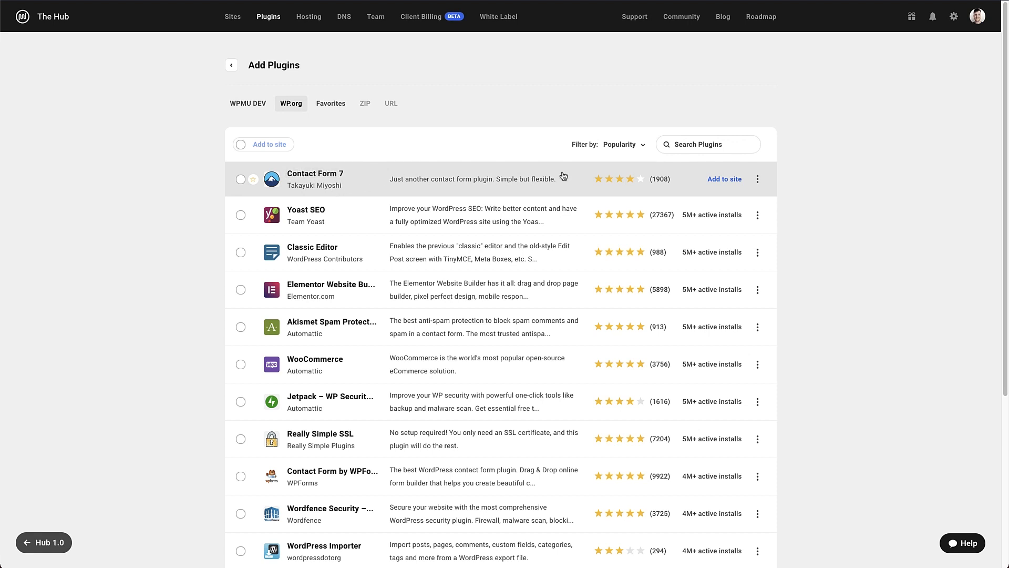
mouse_move(826, 186)
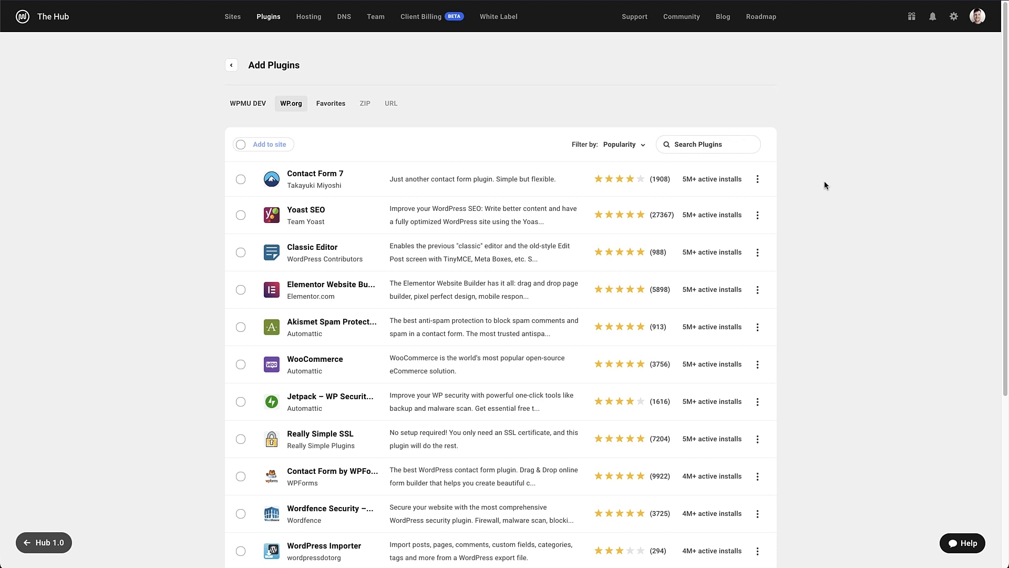
mouse_move(724, 179)
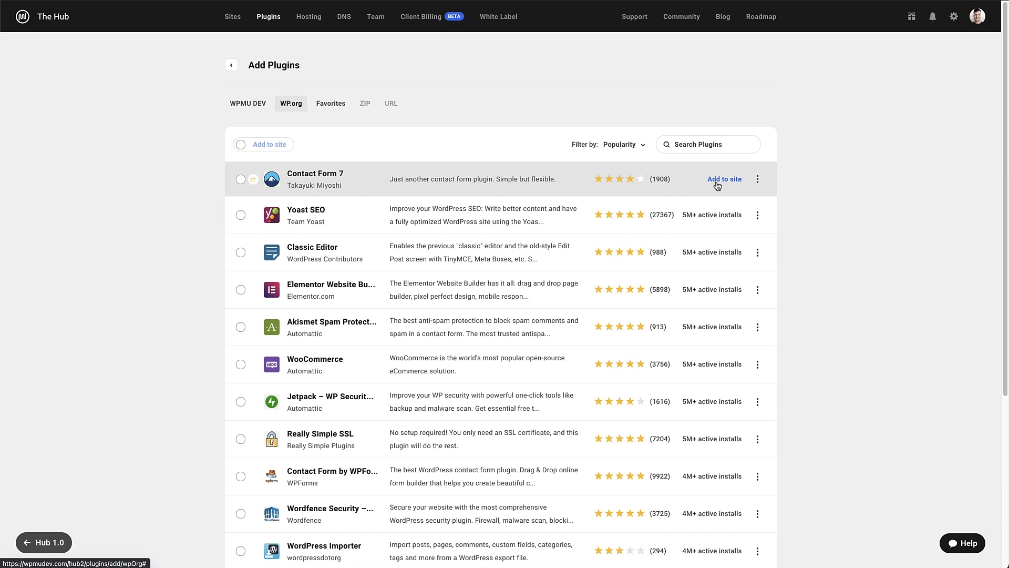
click(758, 179)
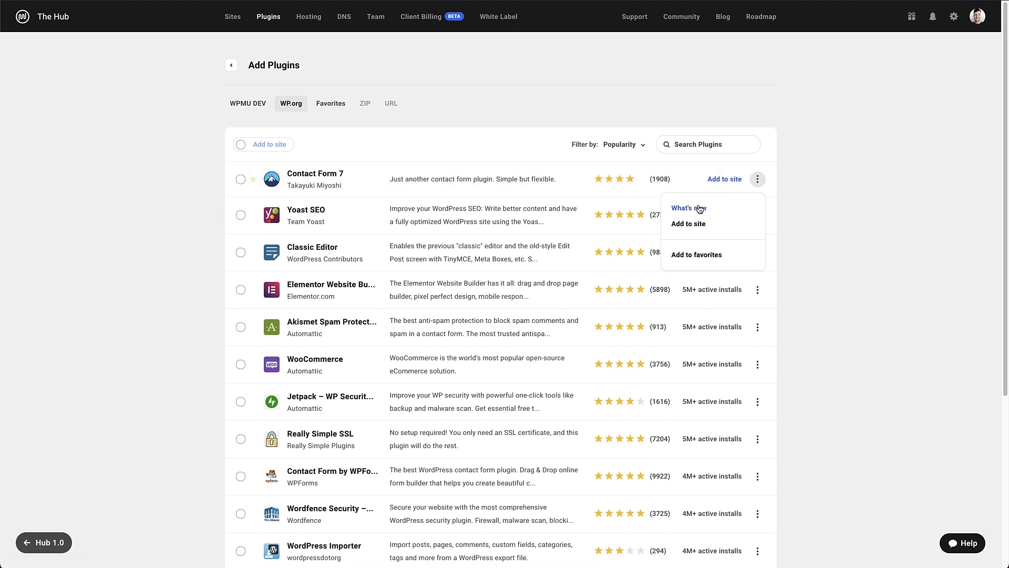
mouse_move(688, 224)
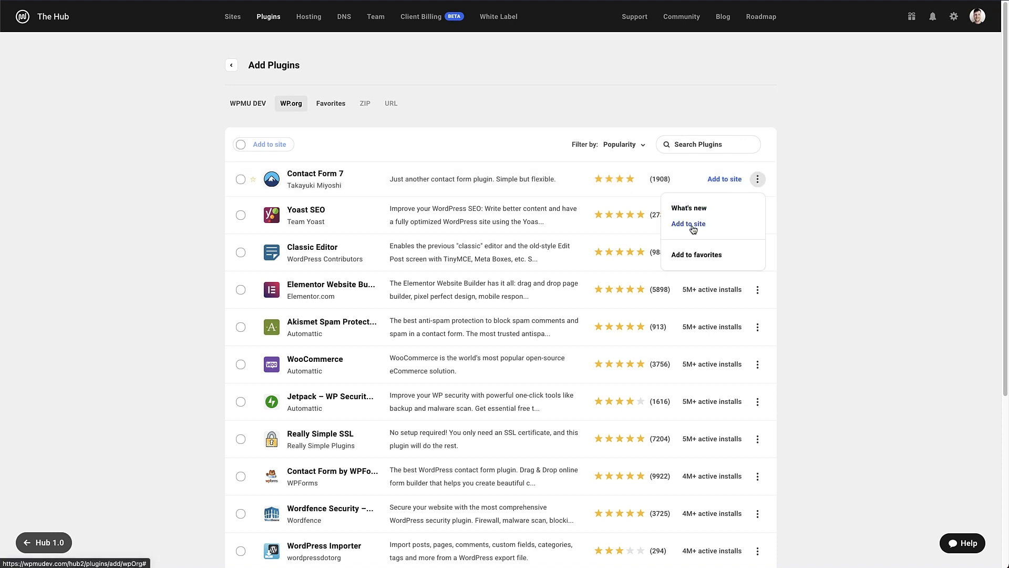
mouse_move(696, 255)
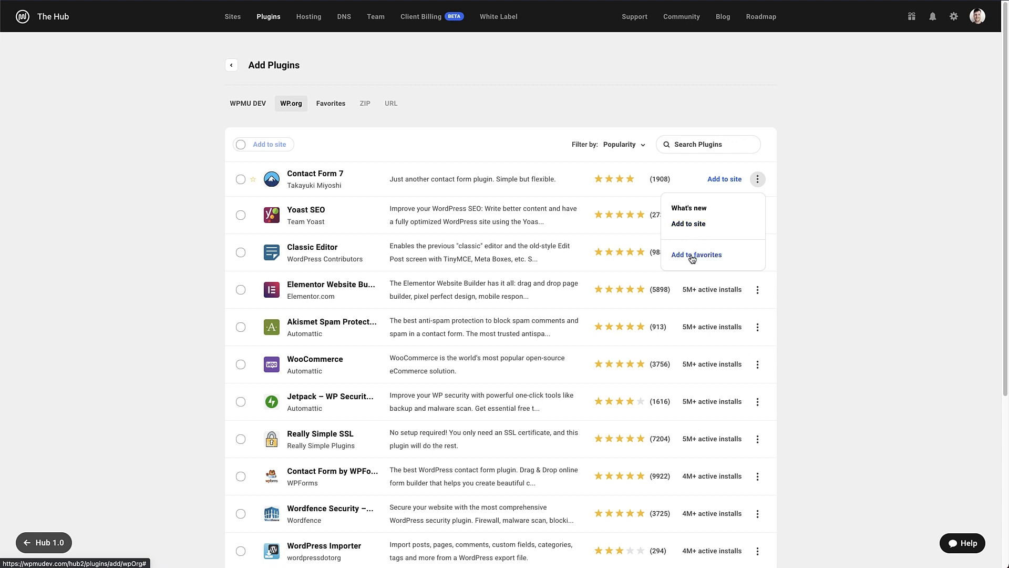
click(818, 174)
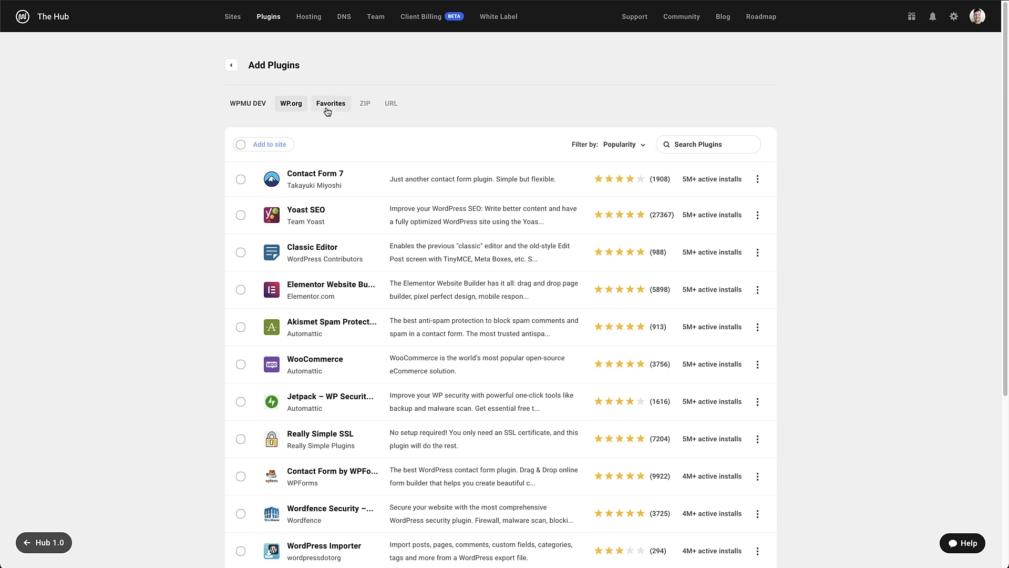
click(333, 103)
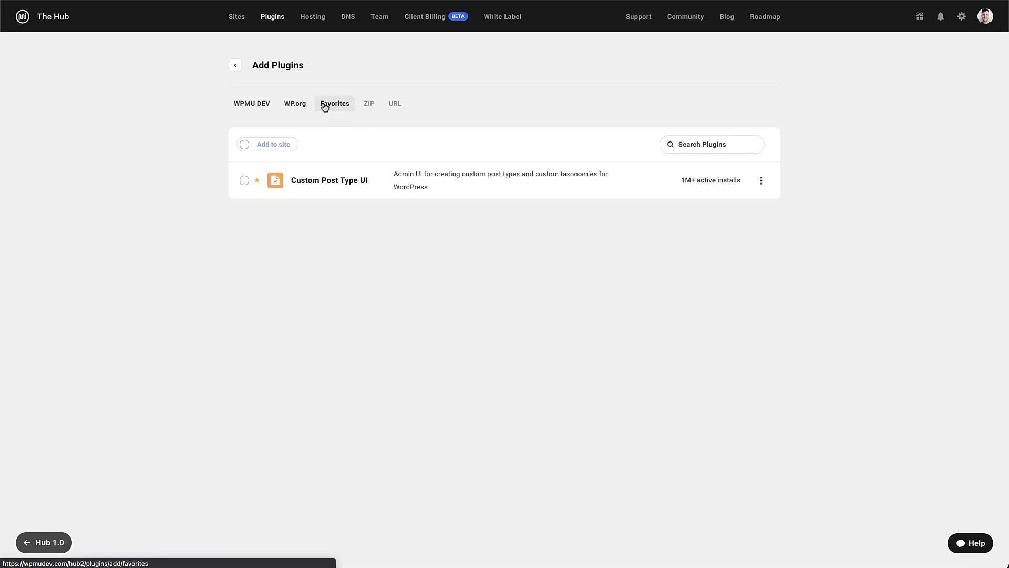
mouse_move(294, 103)
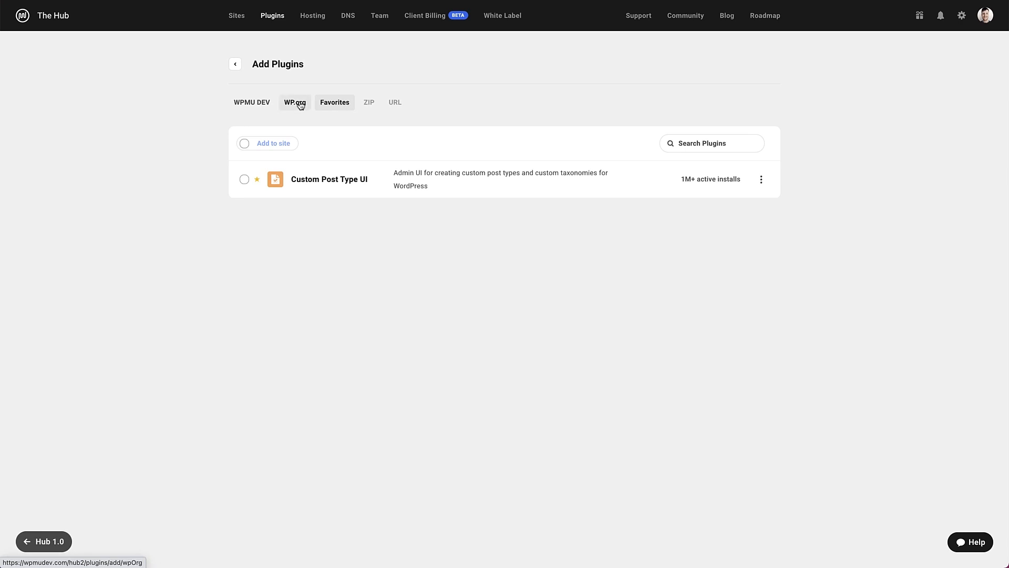
click(295, 103)
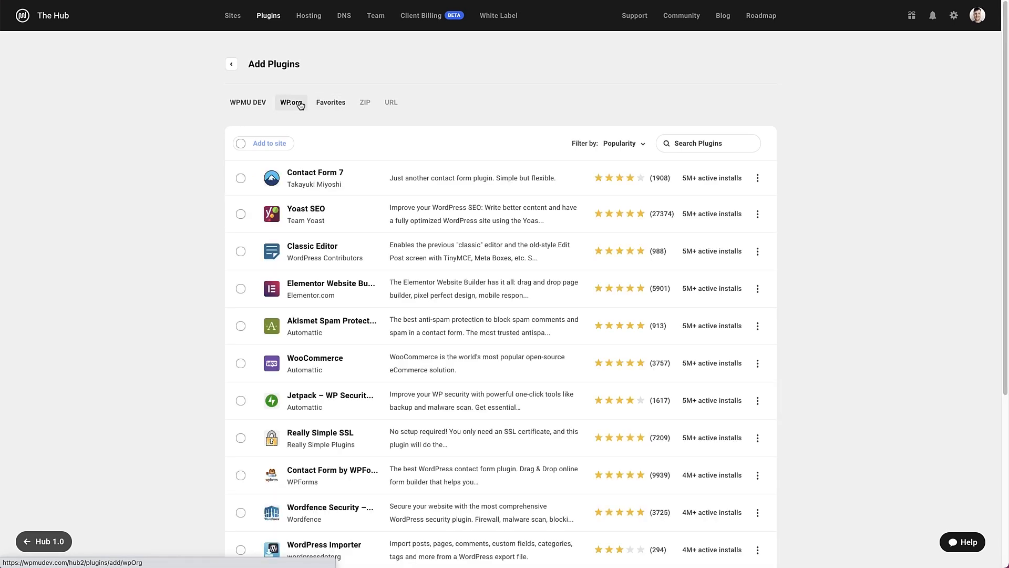
mouse_move(299, 328)
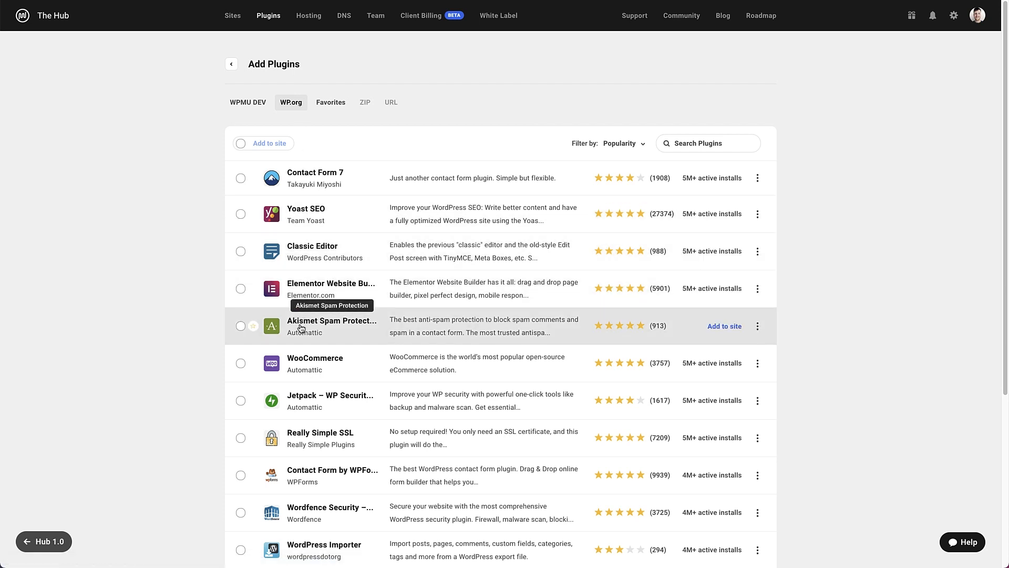
mouse_move(479, 340)
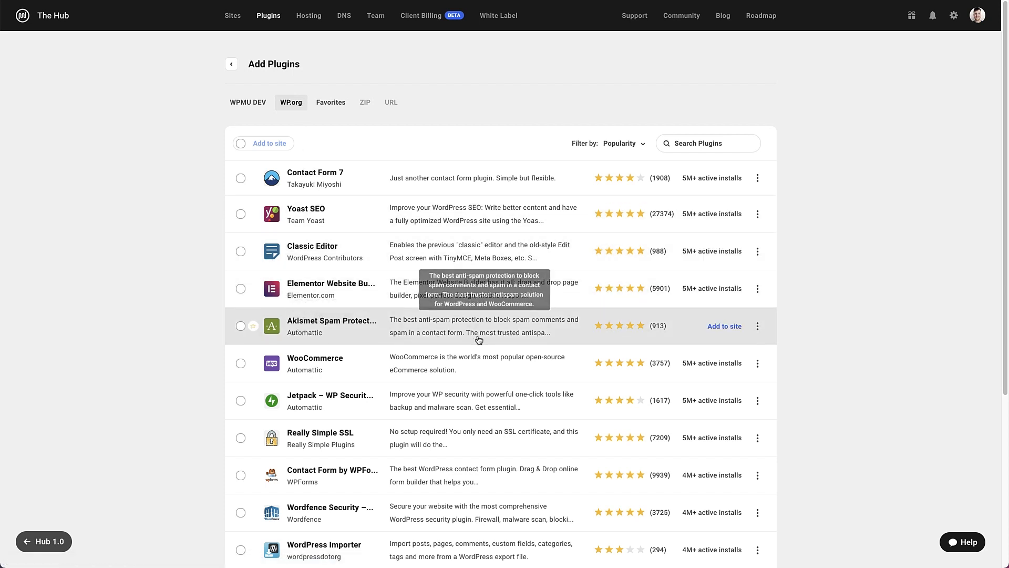
mouse_move(724, 328)
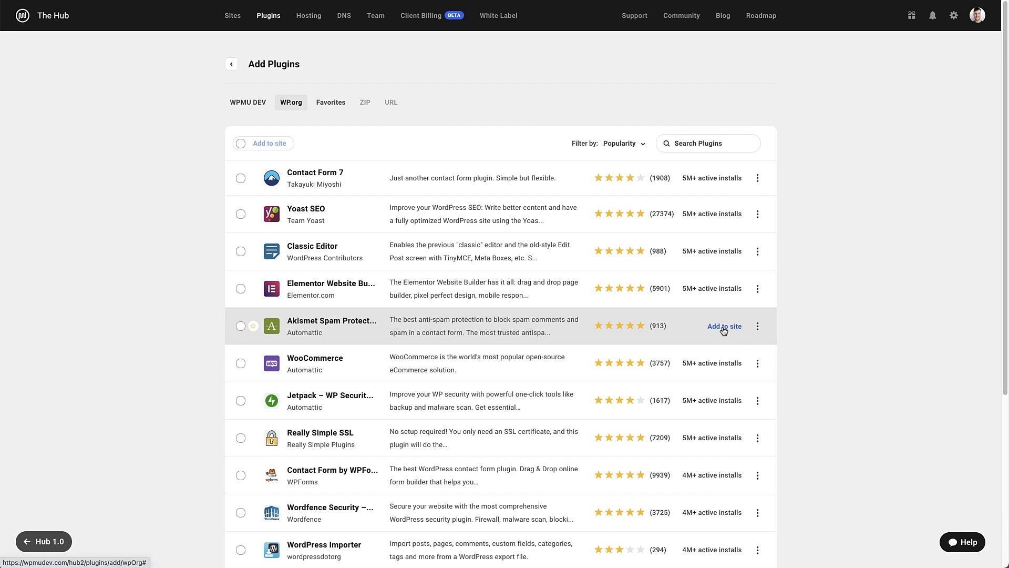
Step: Install Akismet Spam Protection on Food Blog Website, My Company Website and Blank Site
click(724, 327)
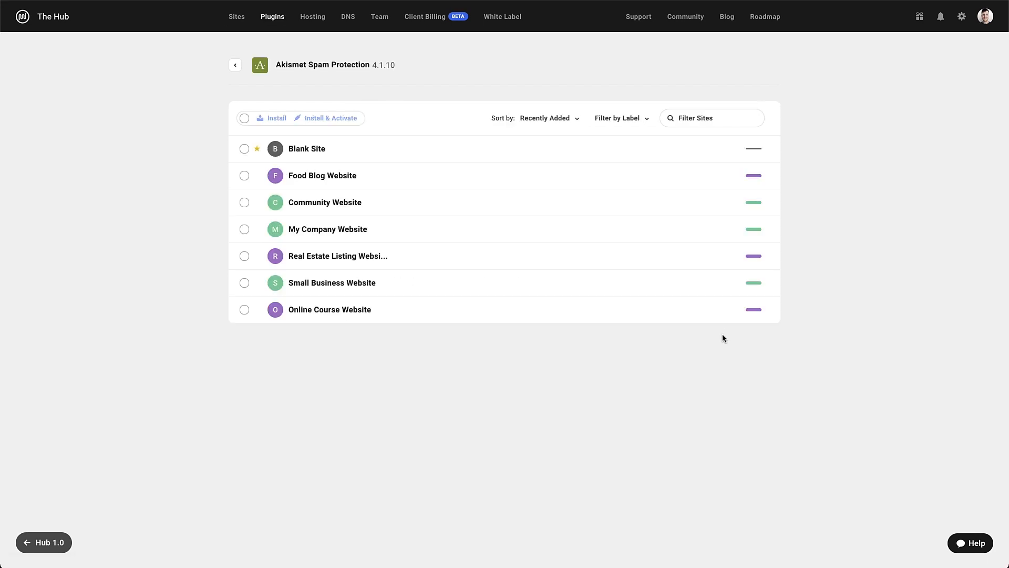
mouse_move(191, 141)
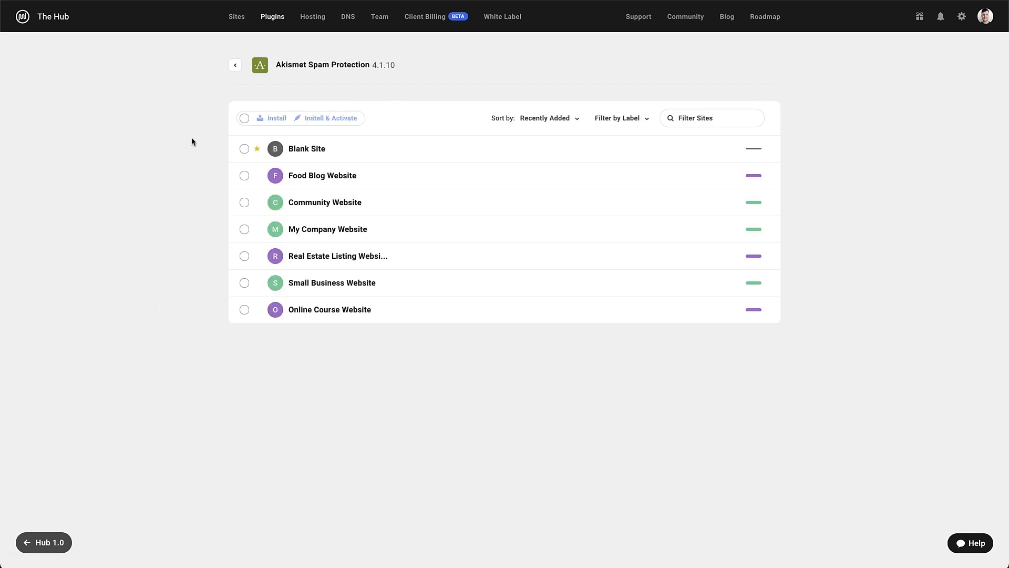
mouse_move(201, 142)
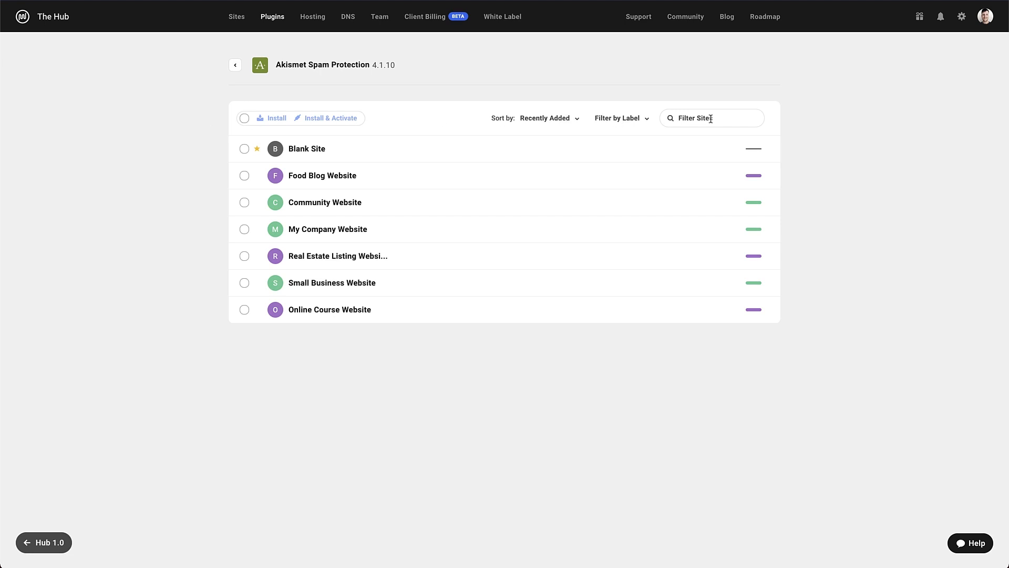
mouse_move(157, 158)
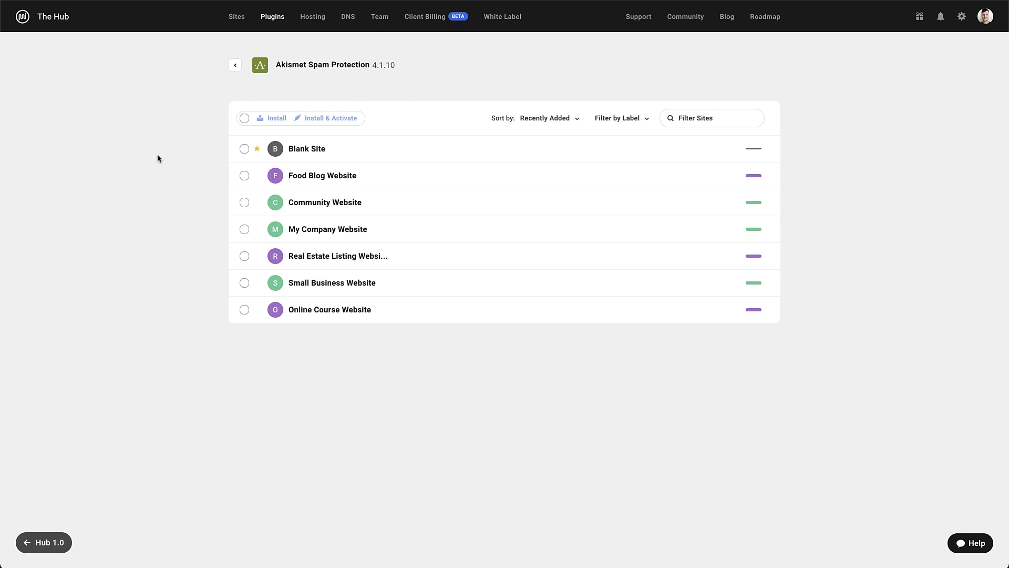
click(244, 175)
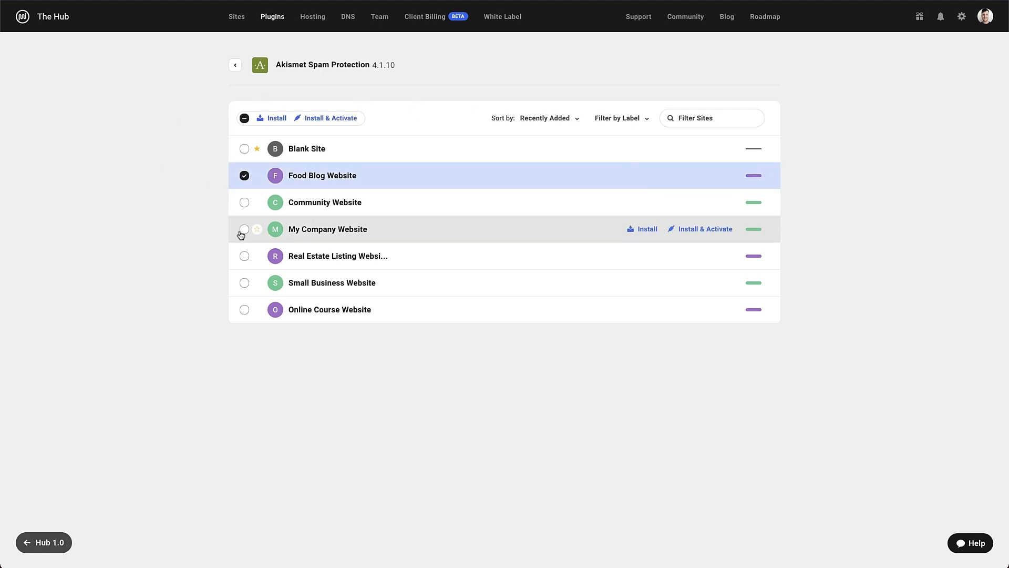
click(331, 117)
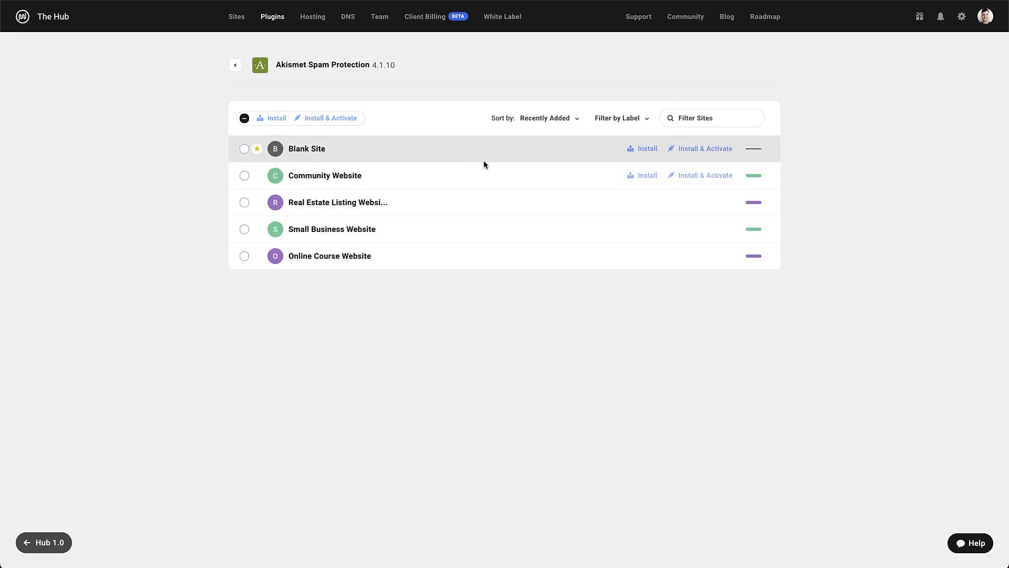
mouse_move(705, 148)
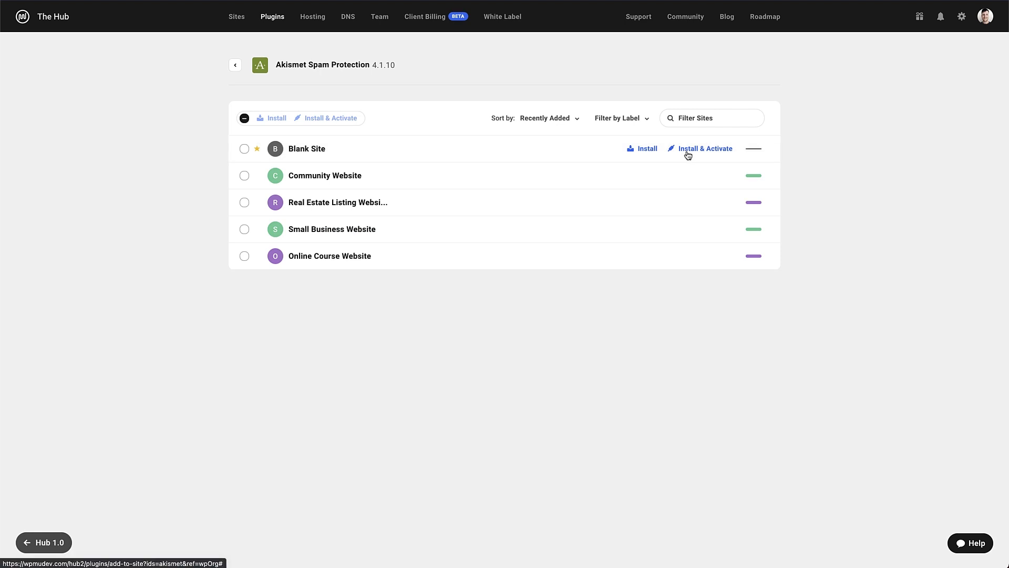
click(235, 65)
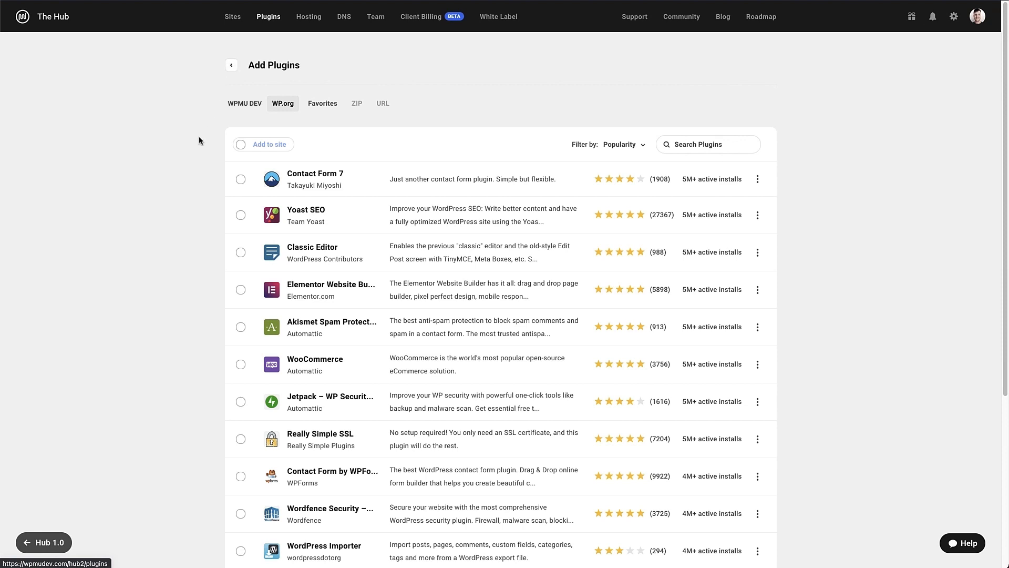
mouse_move(254, 331)
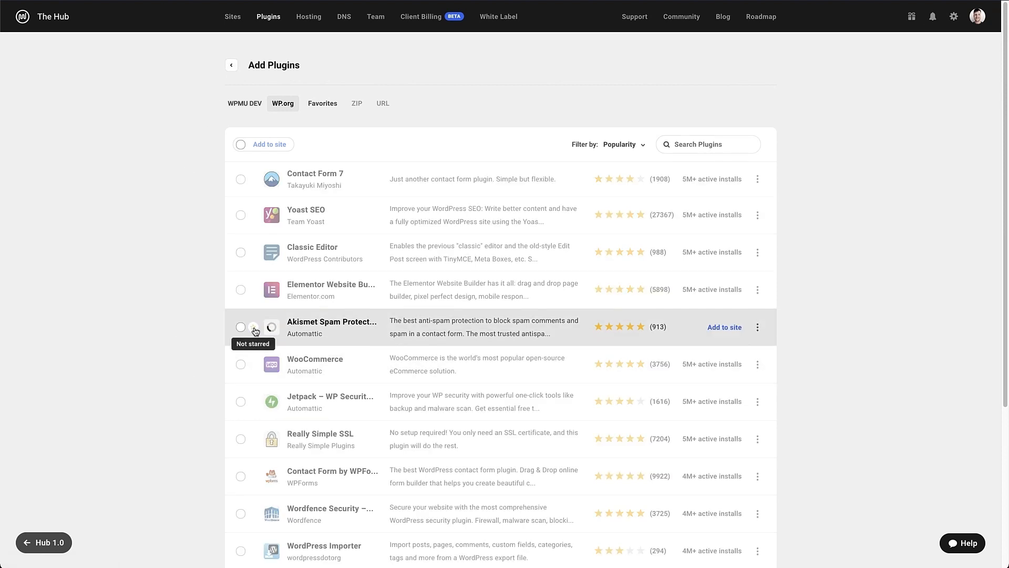
mouse_move(256, 441)
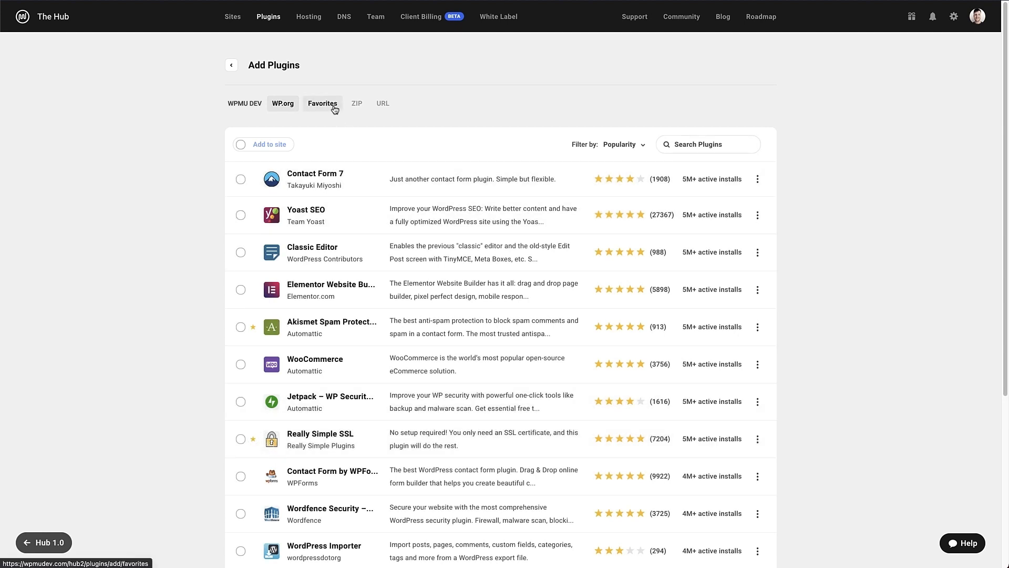
Step: Show the Favorites tab with Akismet, Custom Post Type UI and Really Simple SSL
click(322, 103)
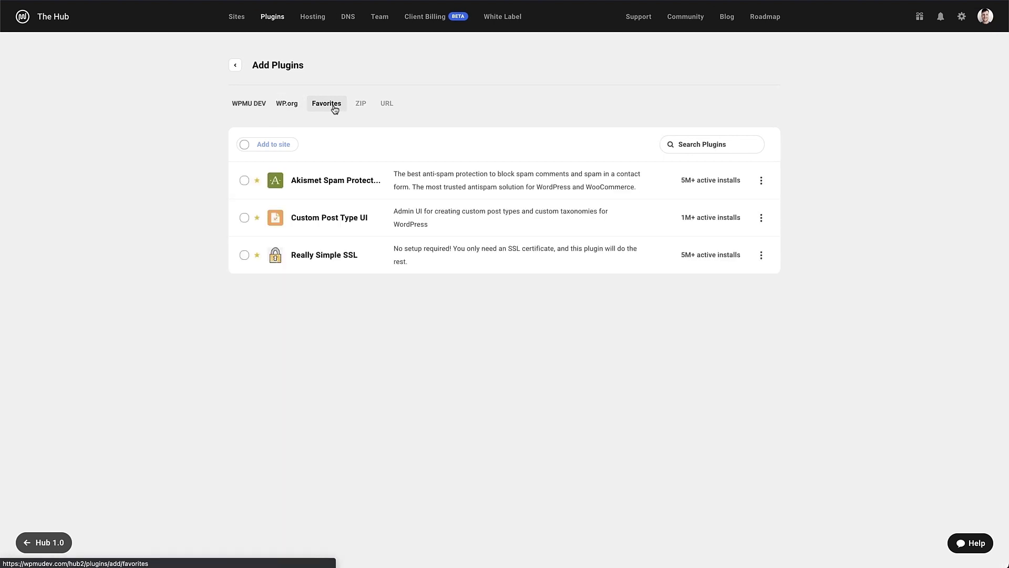
mouse_move(244, 146)
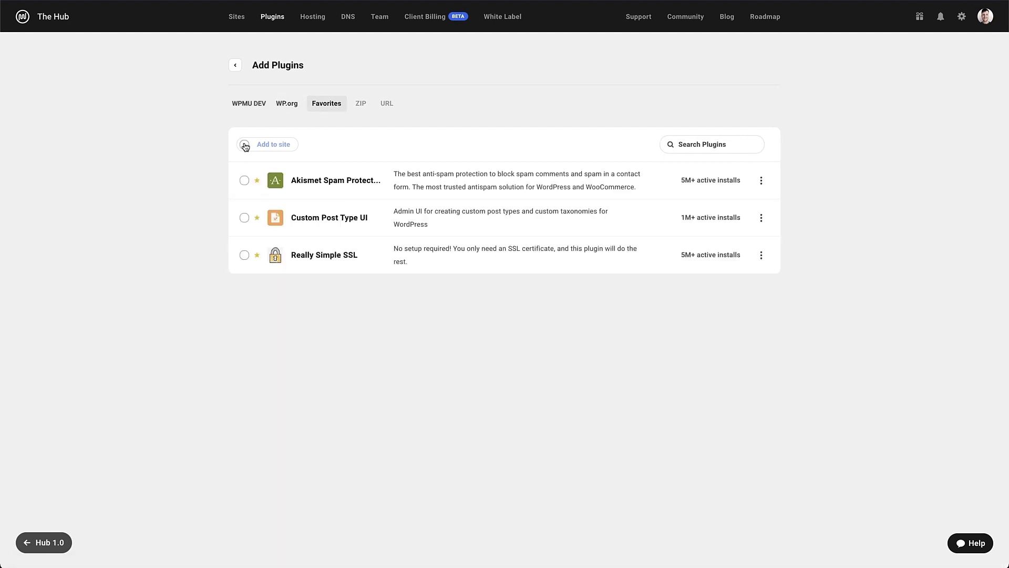
Step: Select all three favorites for adding, targeting Food Blog Website and My Company Website
click(273, 144)
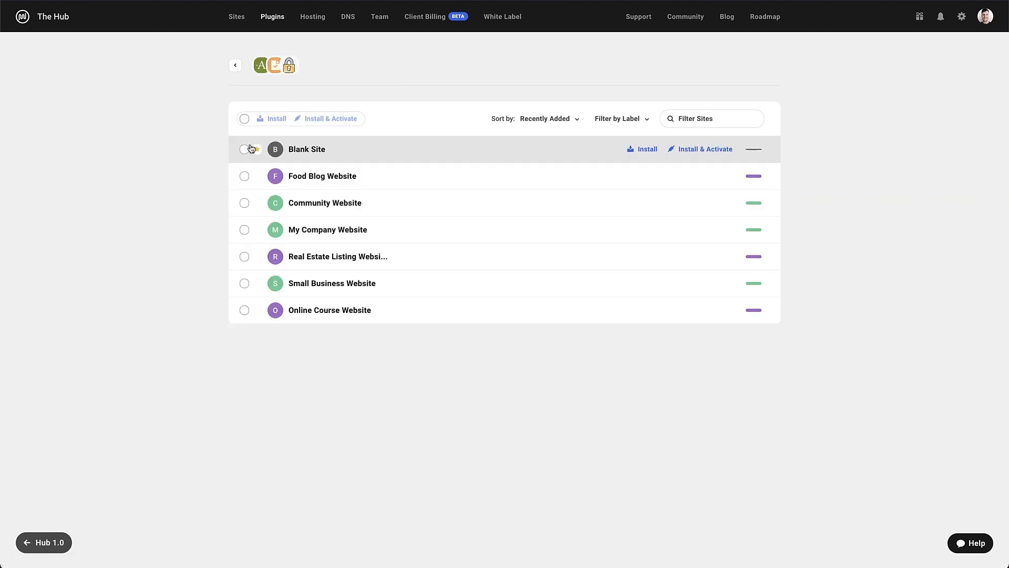
click(244, 176)
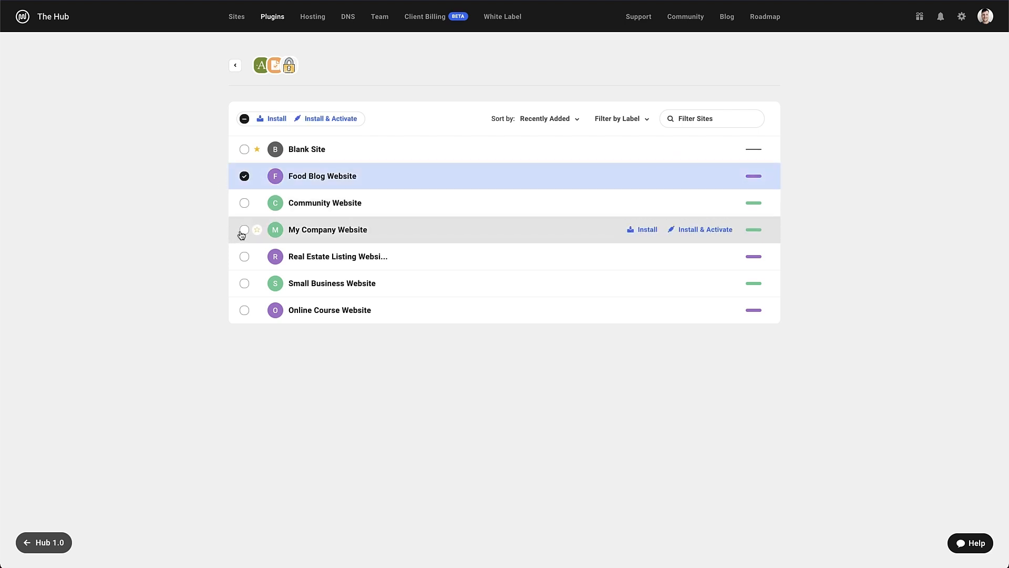
click(244, 230)
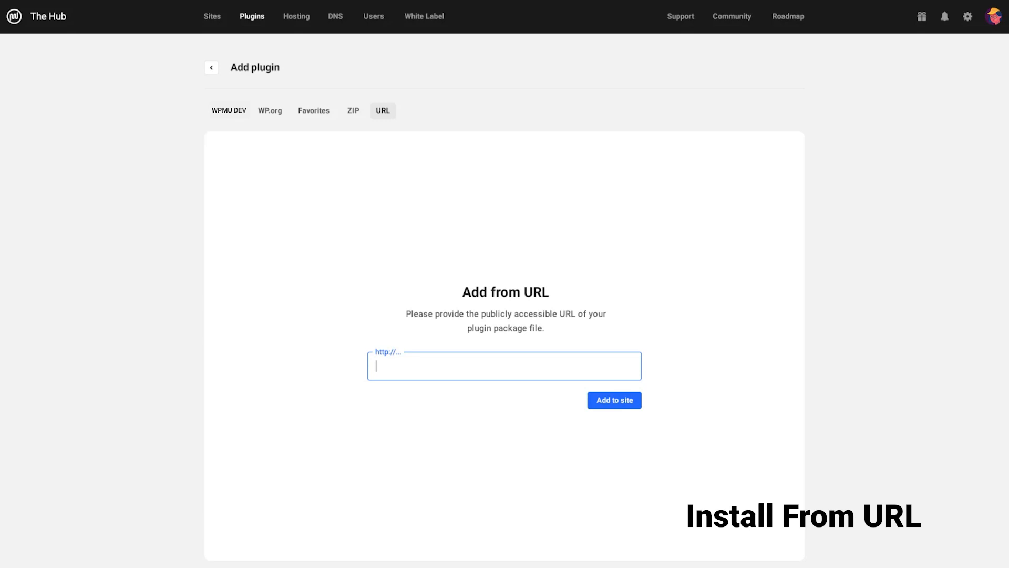
Step: Return to the My Plugins list showing Advanced Custom Fields and Akismet Anti-Spam site counts
click(211, 66)
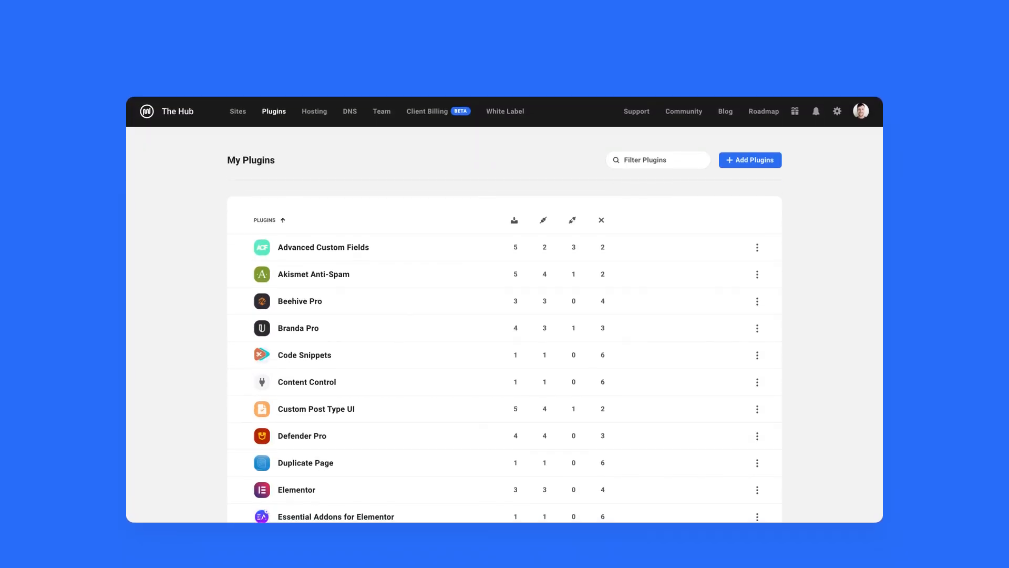
scroll(up, 3)
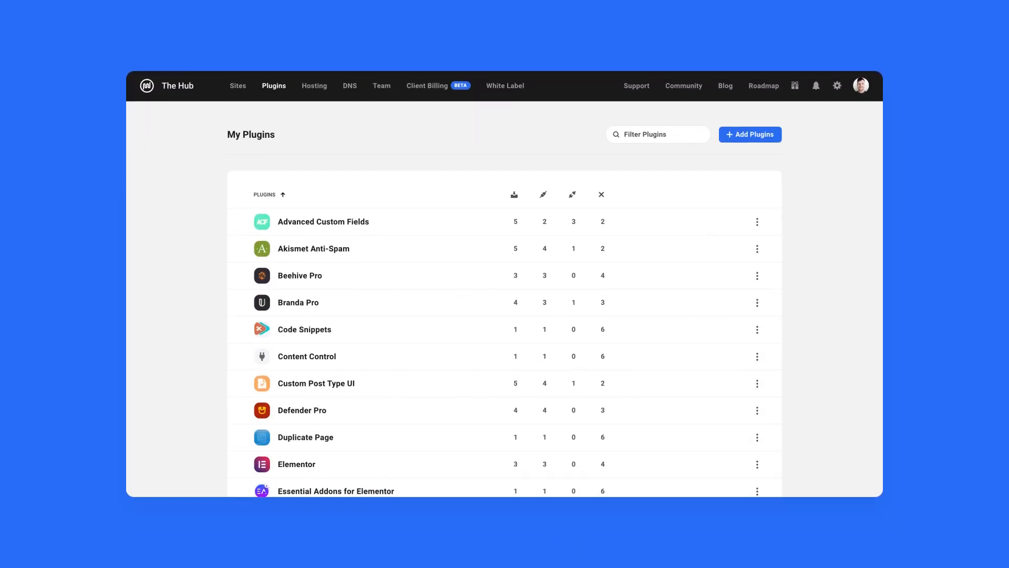